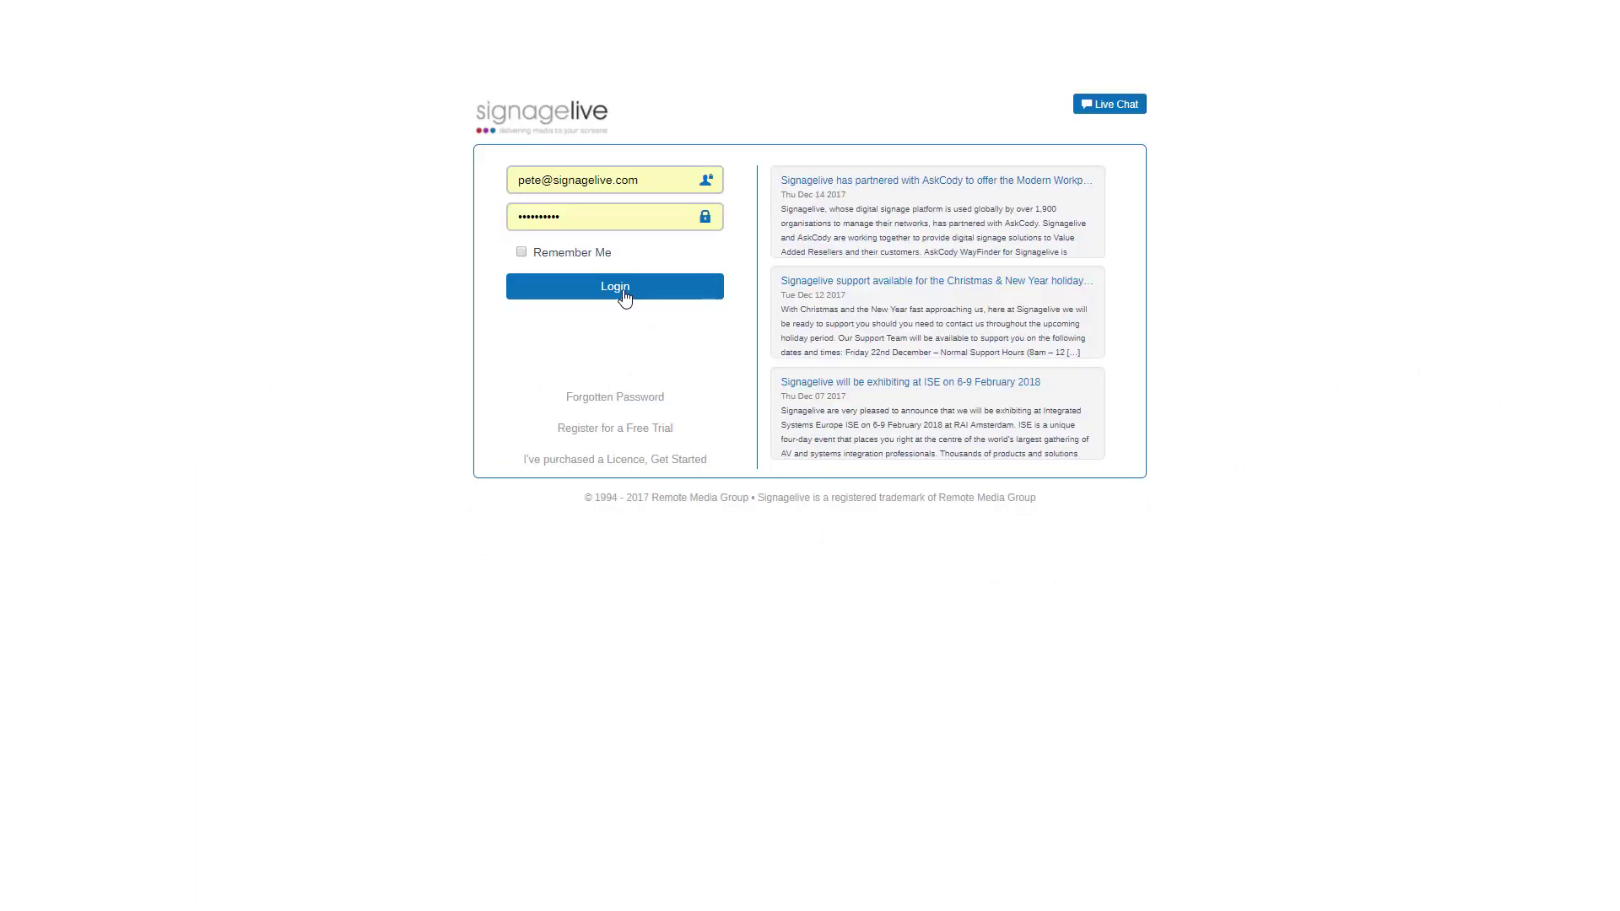
- Log in to Signagelive and expand the Content menu on the Player Dashboard
left_click(615, 286)
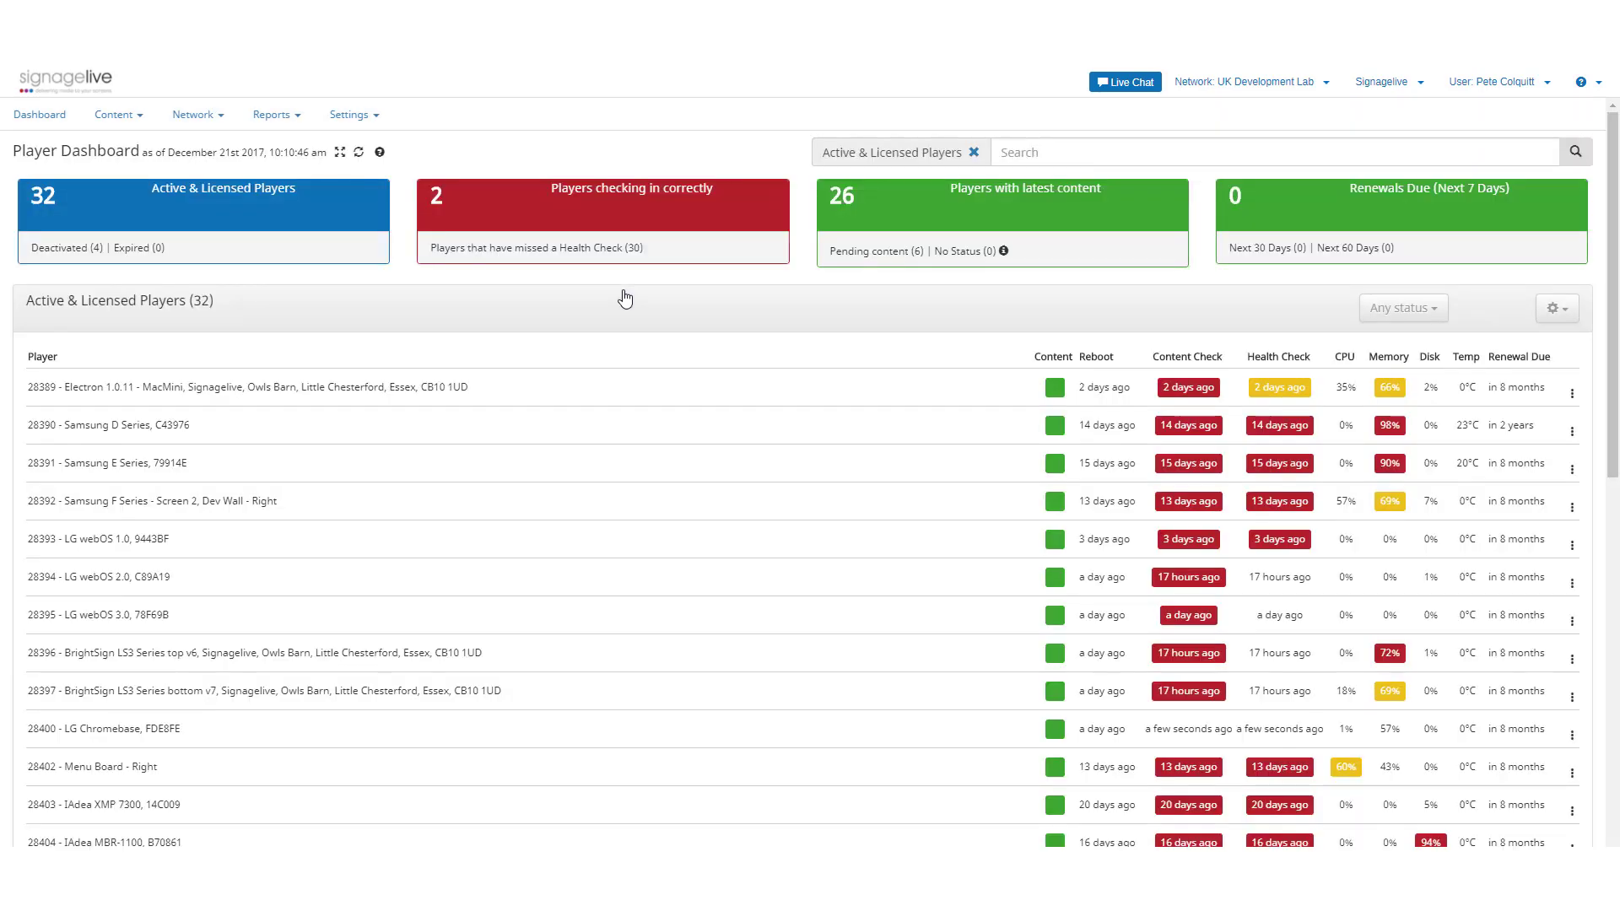
left_click(113, 113)
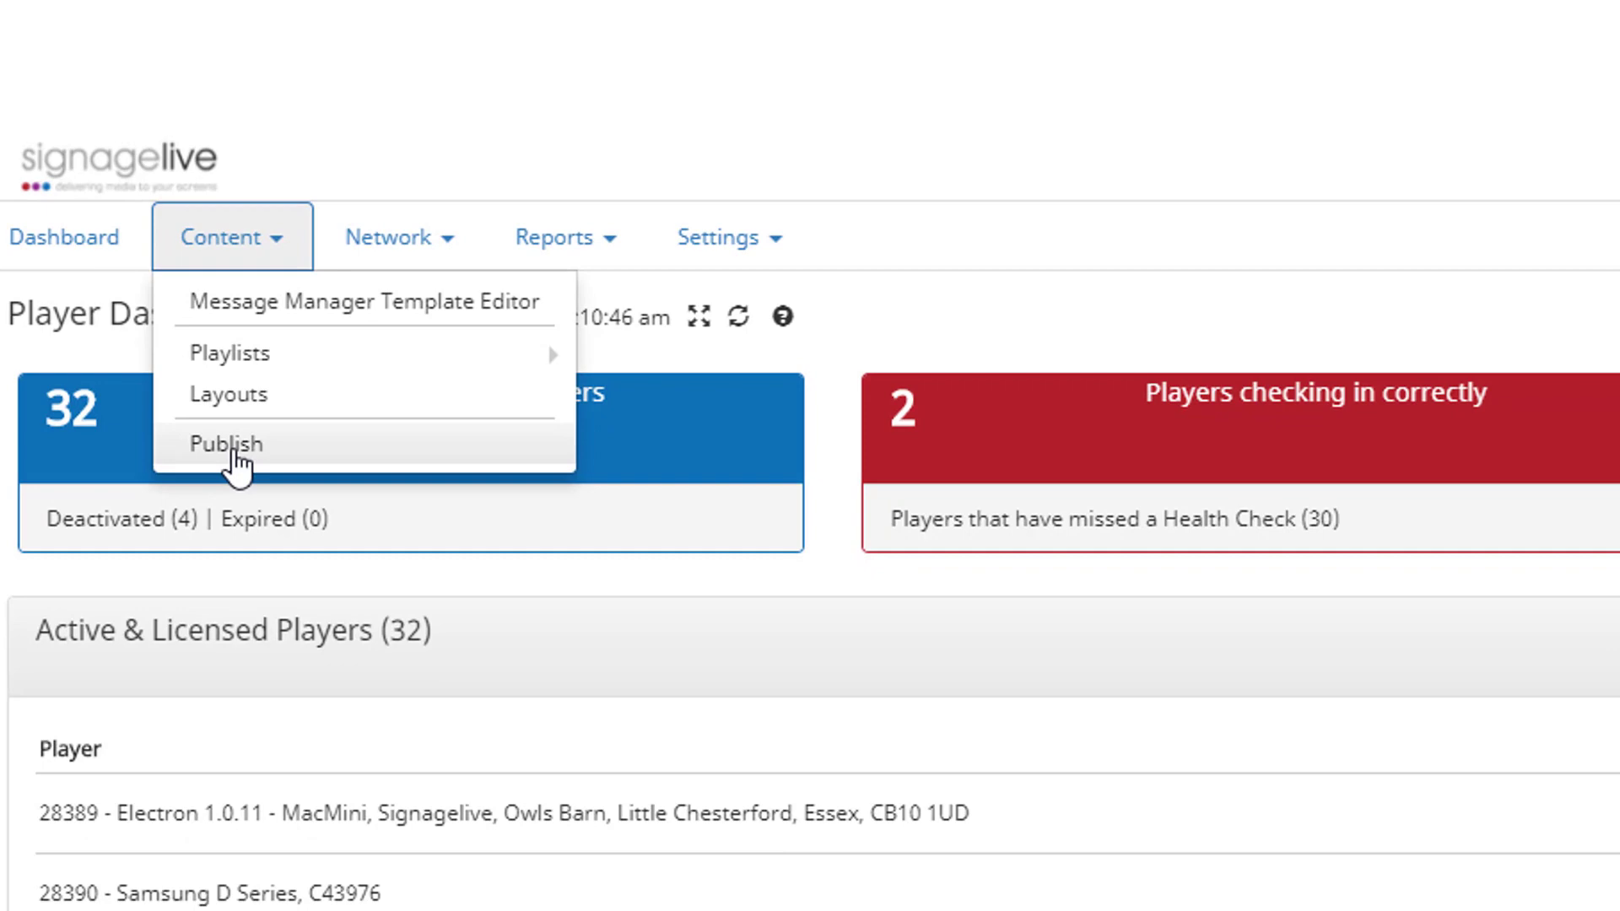
- Start a trigger-based publication whose start trigger is Key Press L
left_click(224, 444)
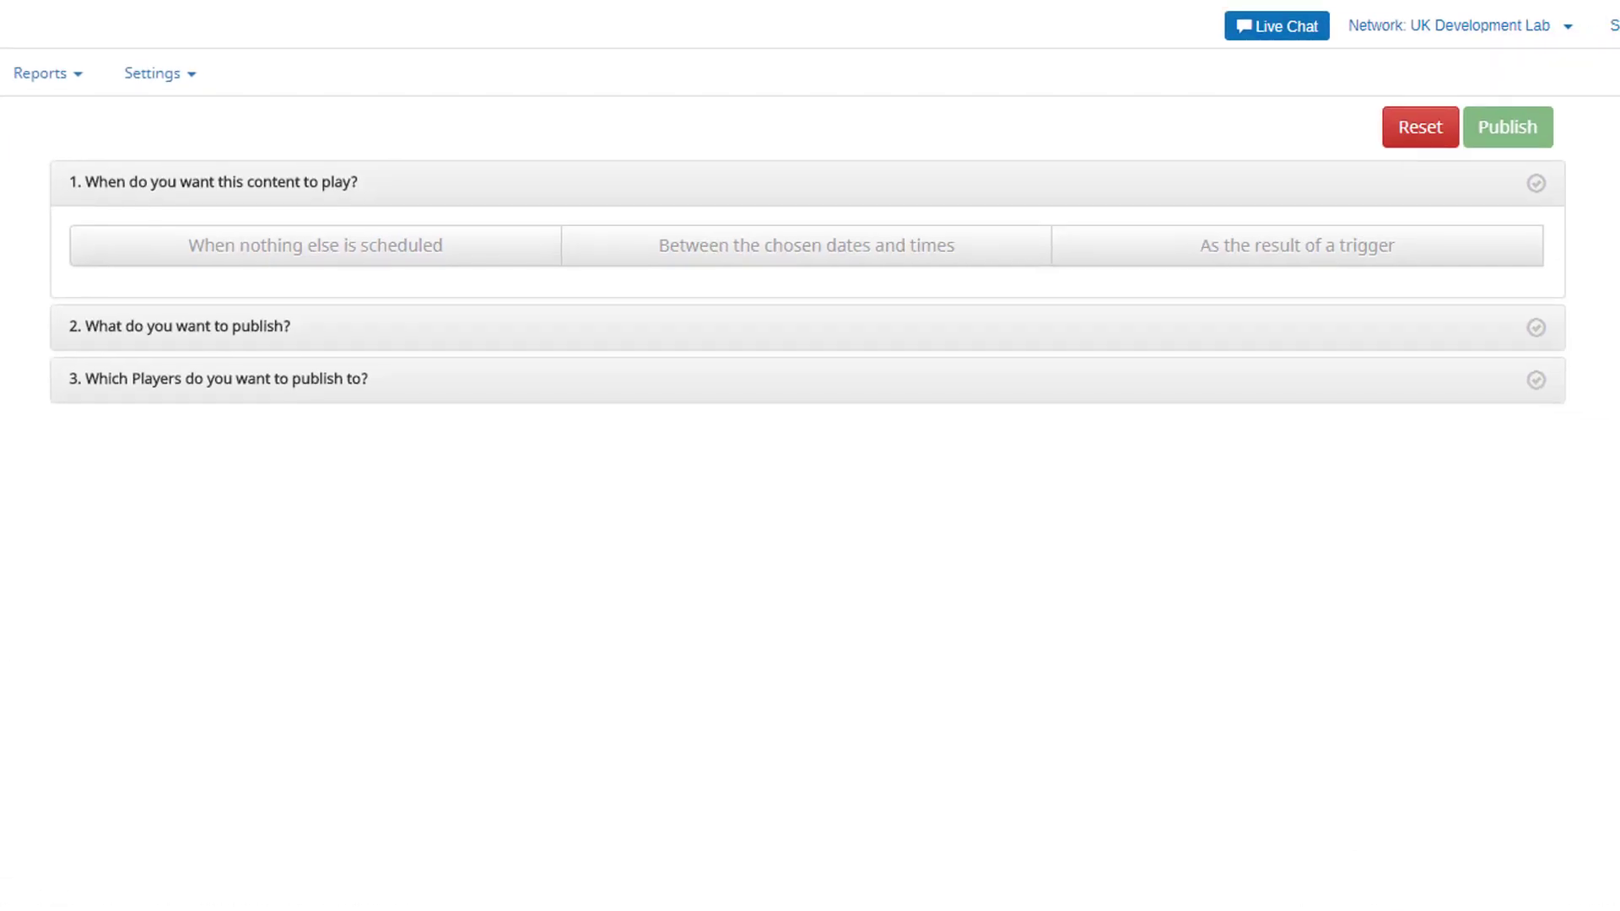
left_click(1297, 245)
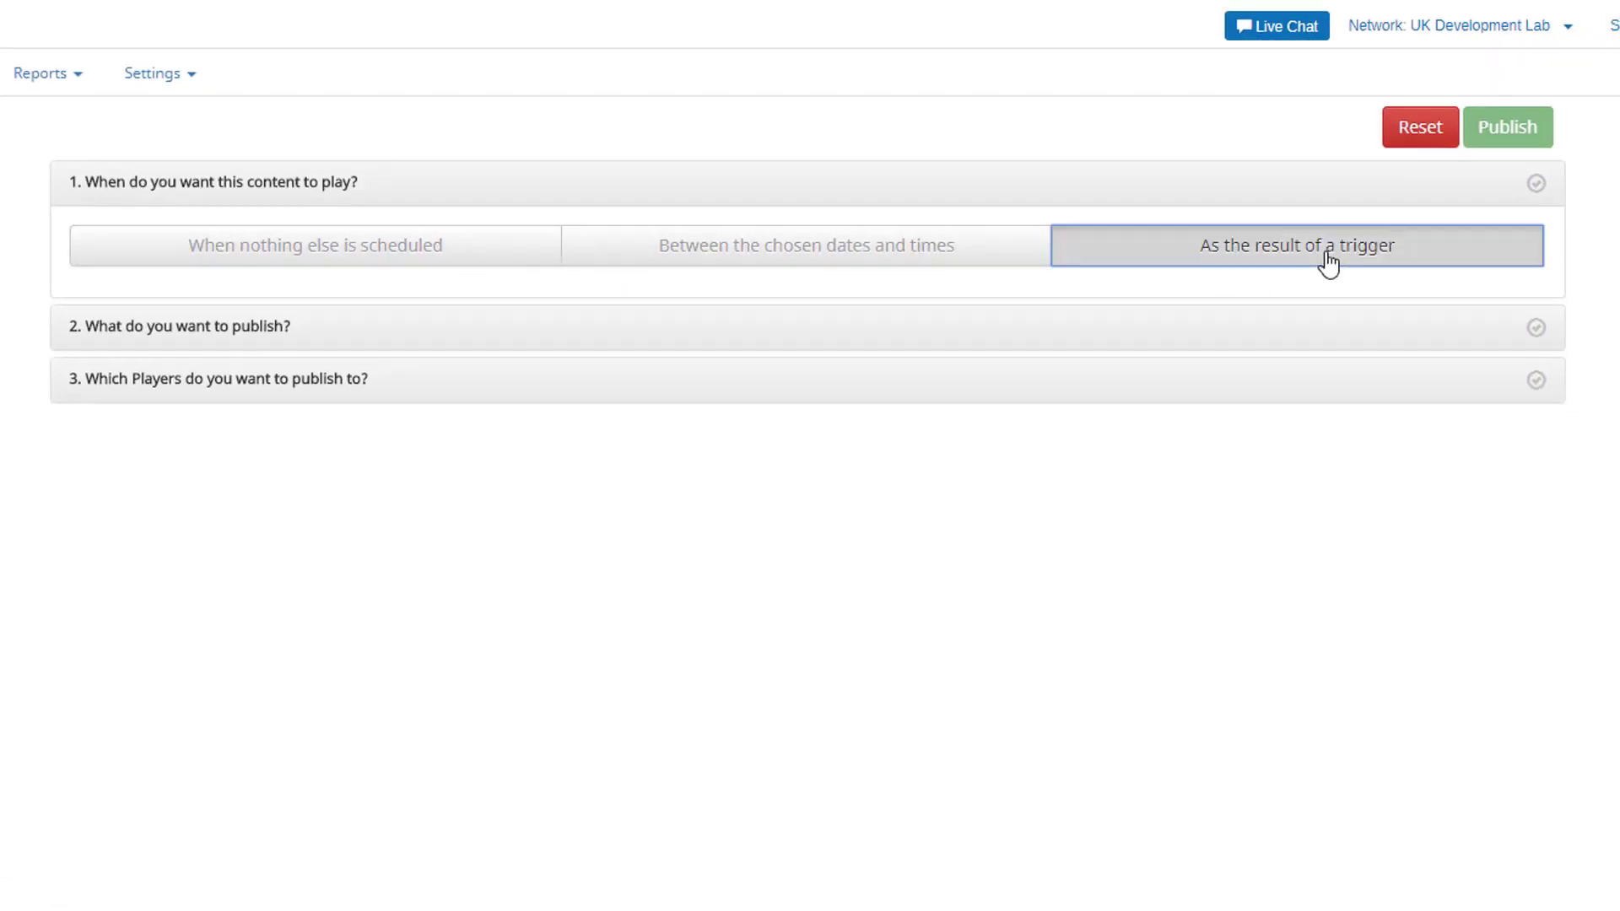
left_click(1295, 244)
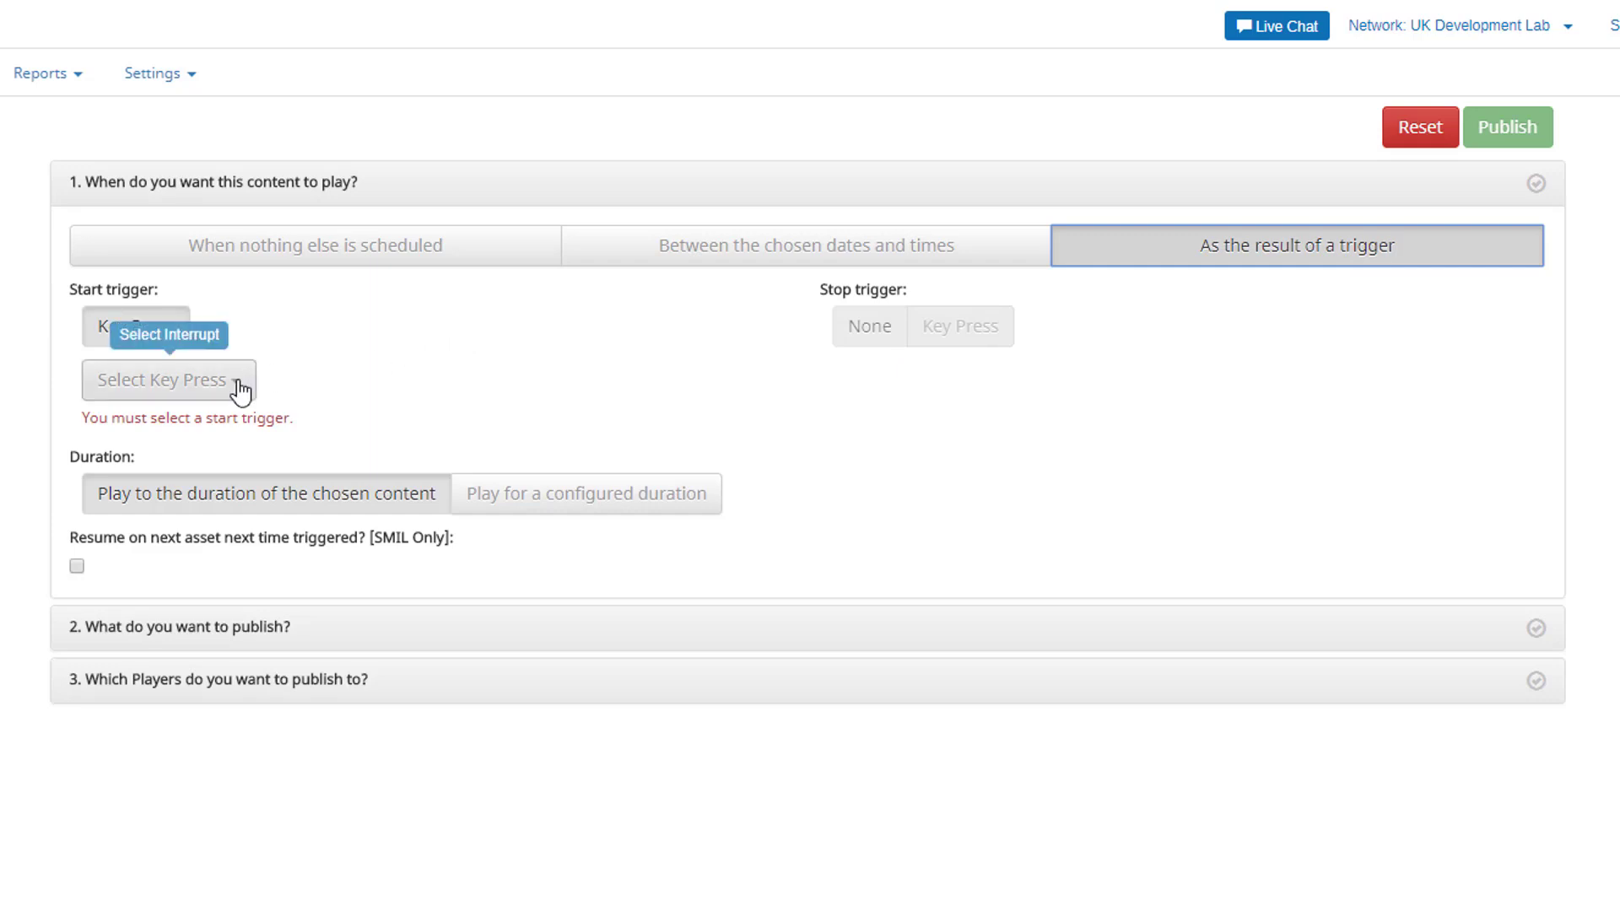
left_click(167, 380)
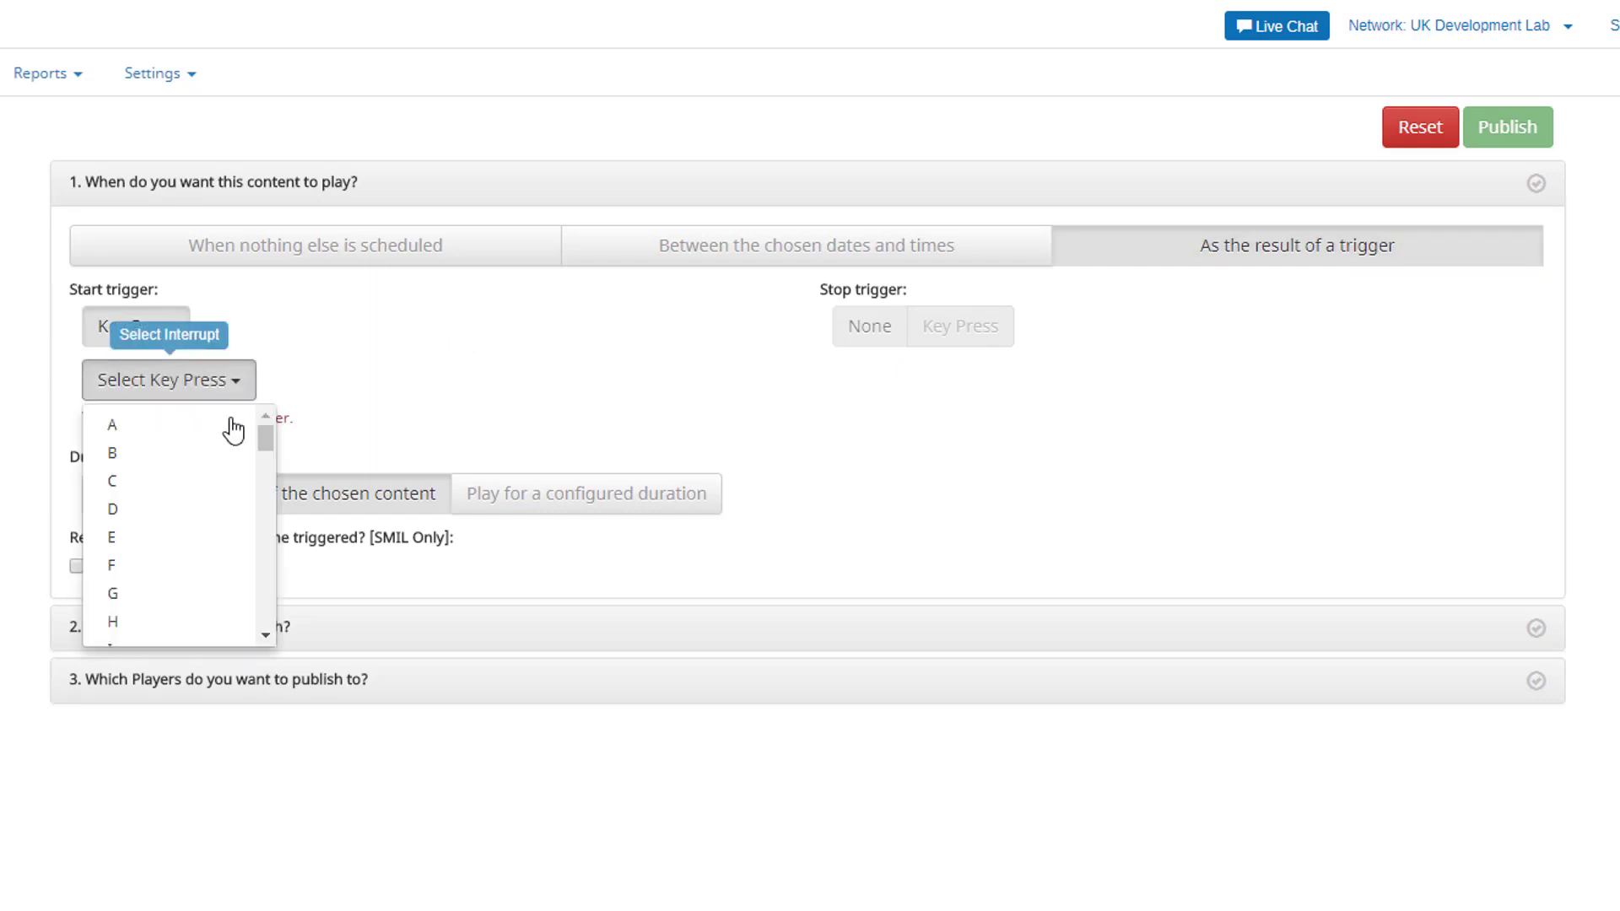
scroll("down", 3)
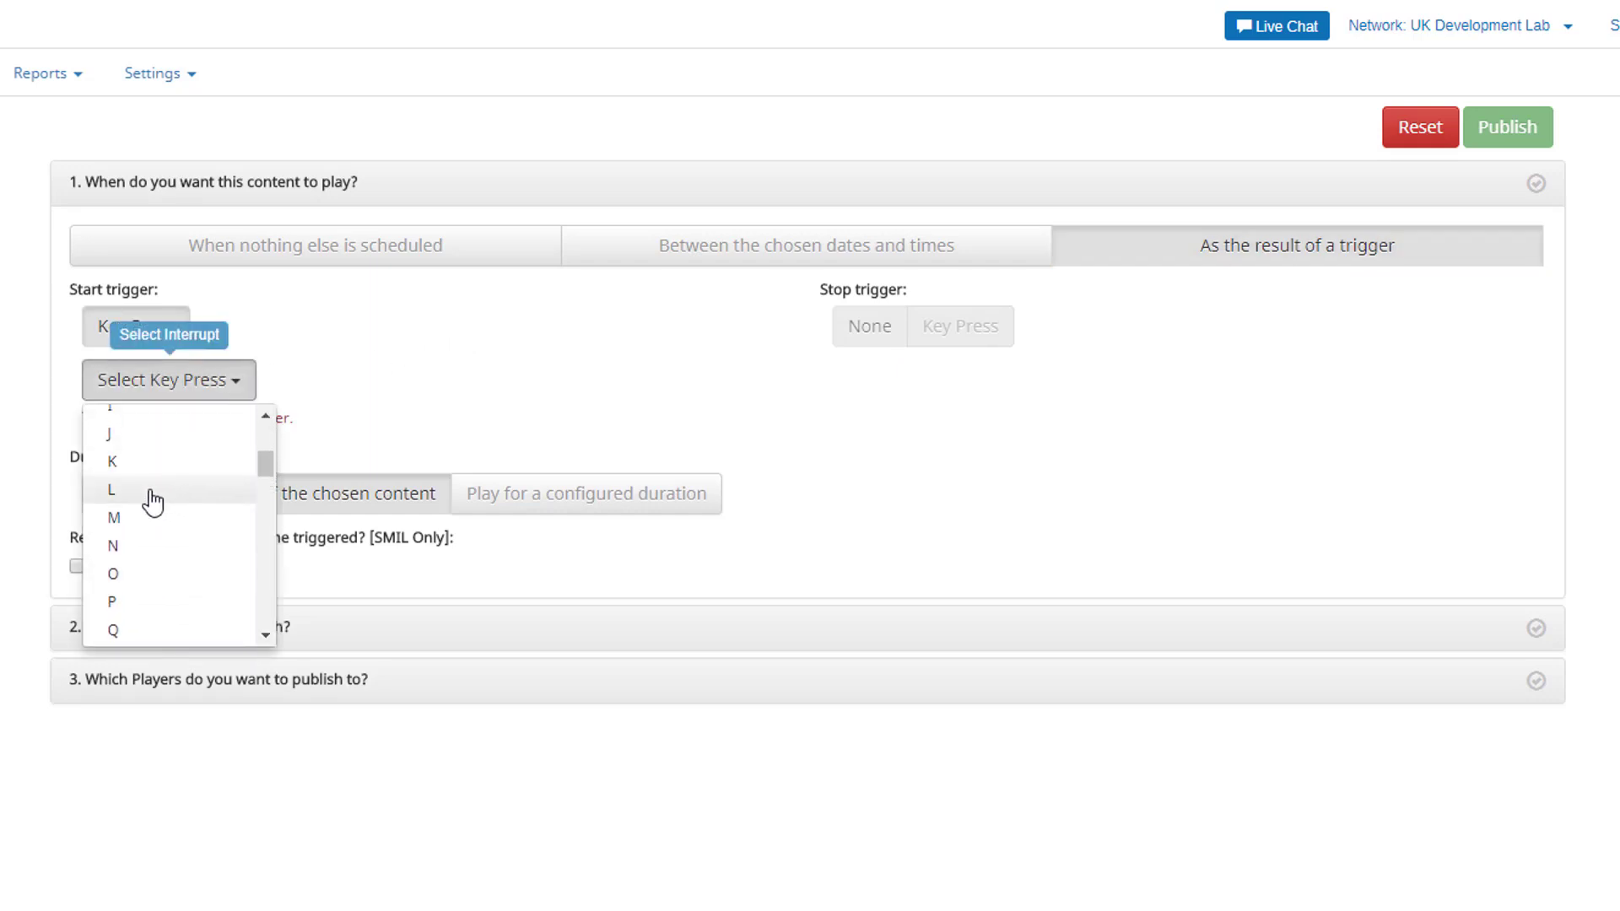
left_click(112, 489)
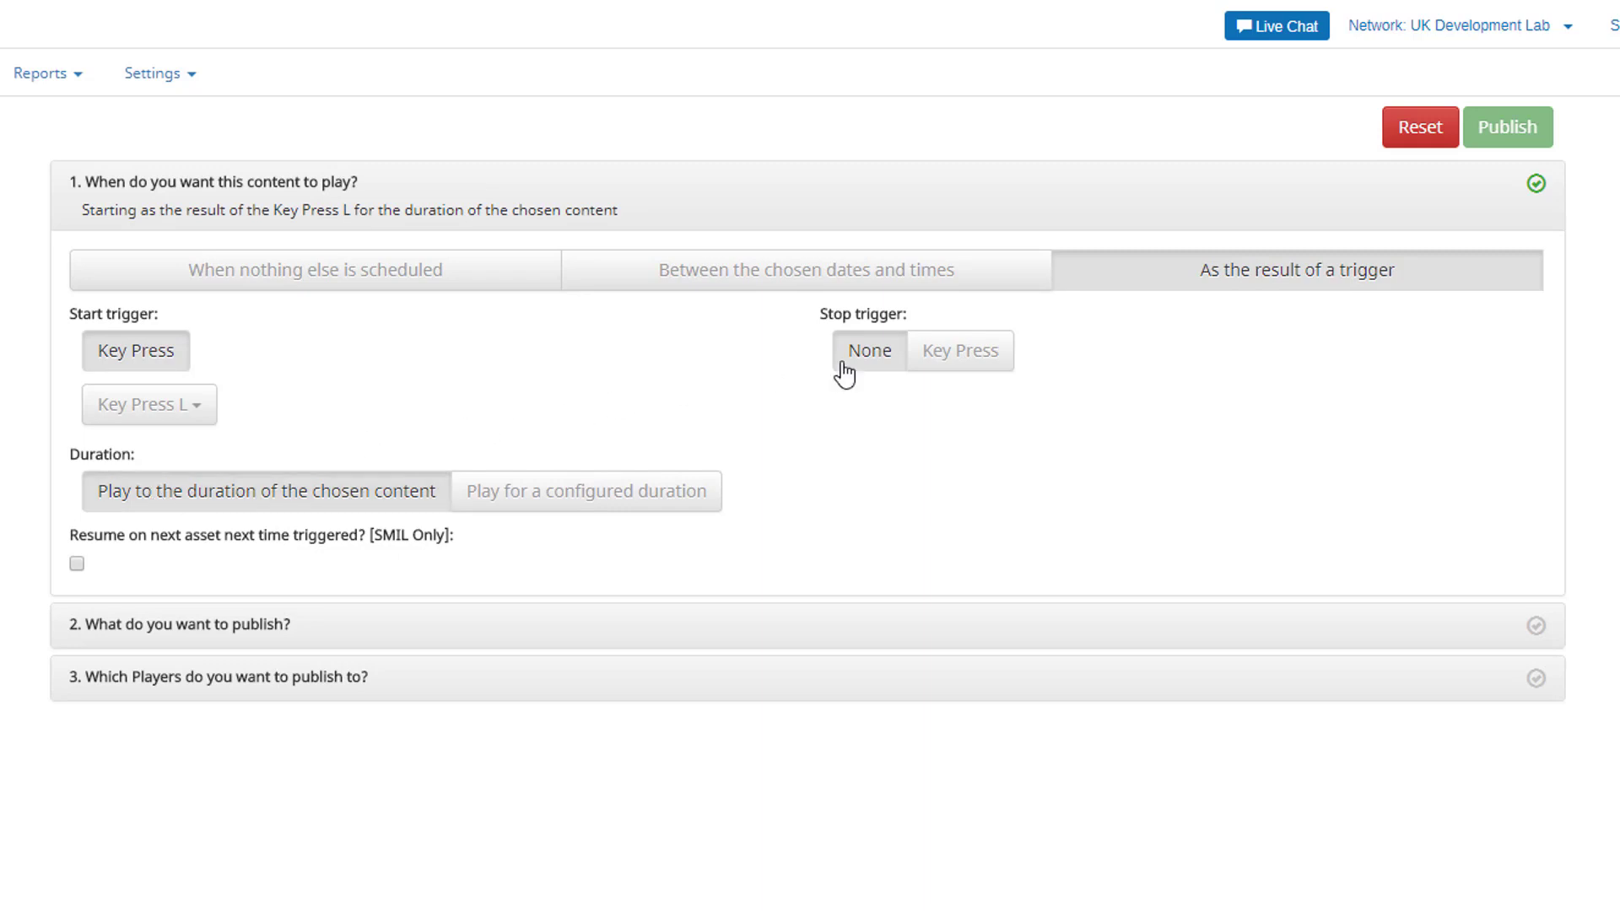
- Leave the stop trigger as None so content runs its full duration, and continue to content choice
left_click(959, 351)
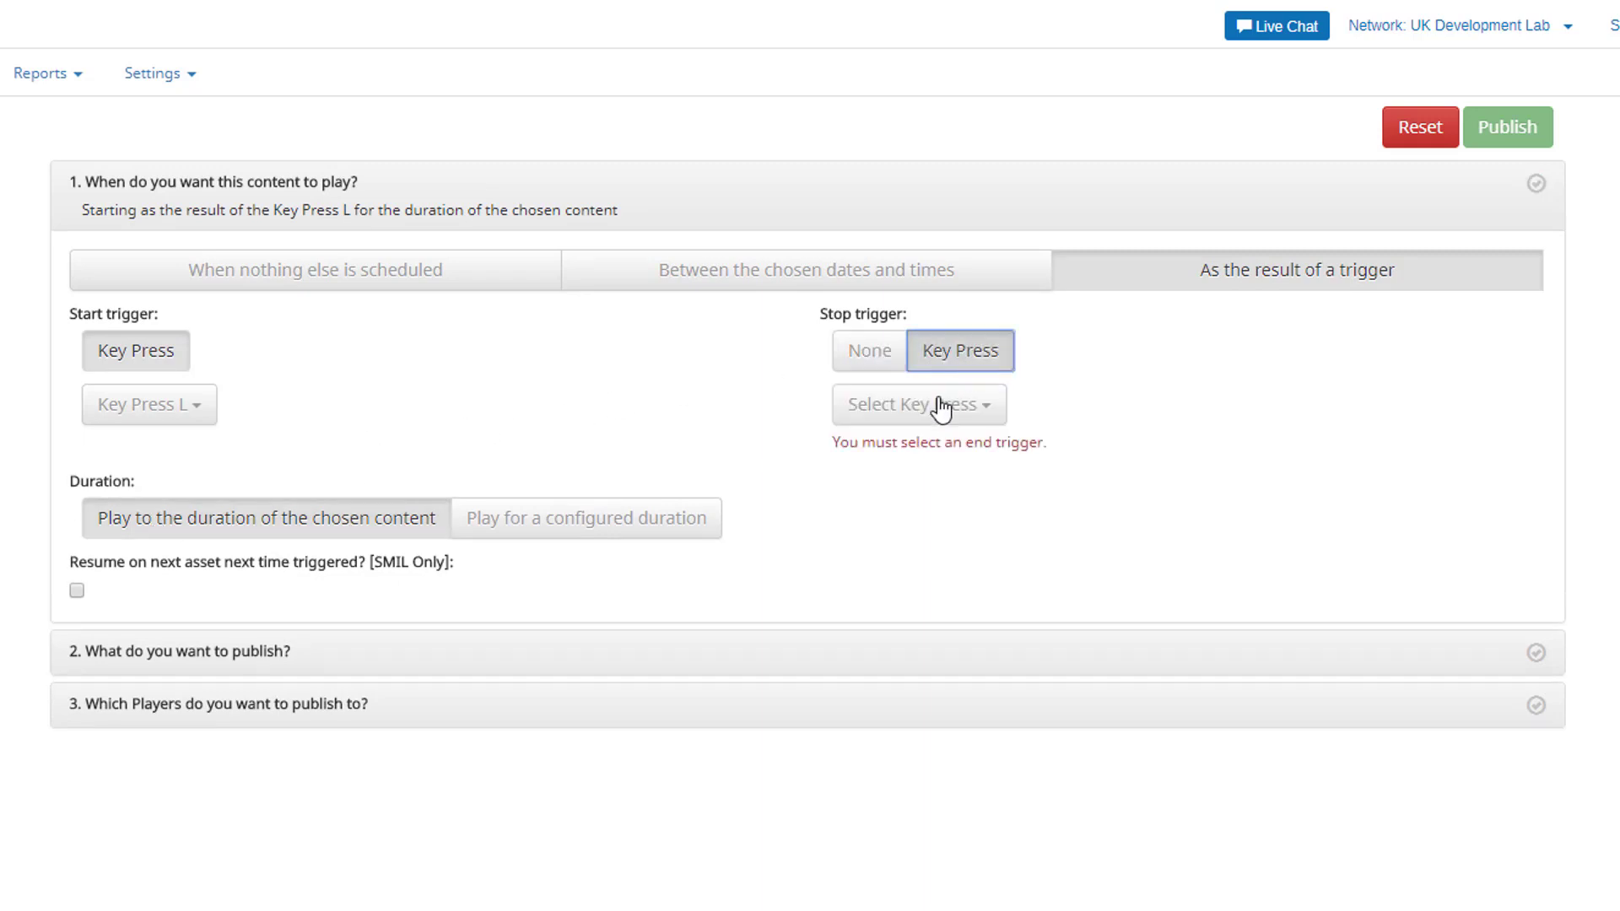
left_click(869, 351)
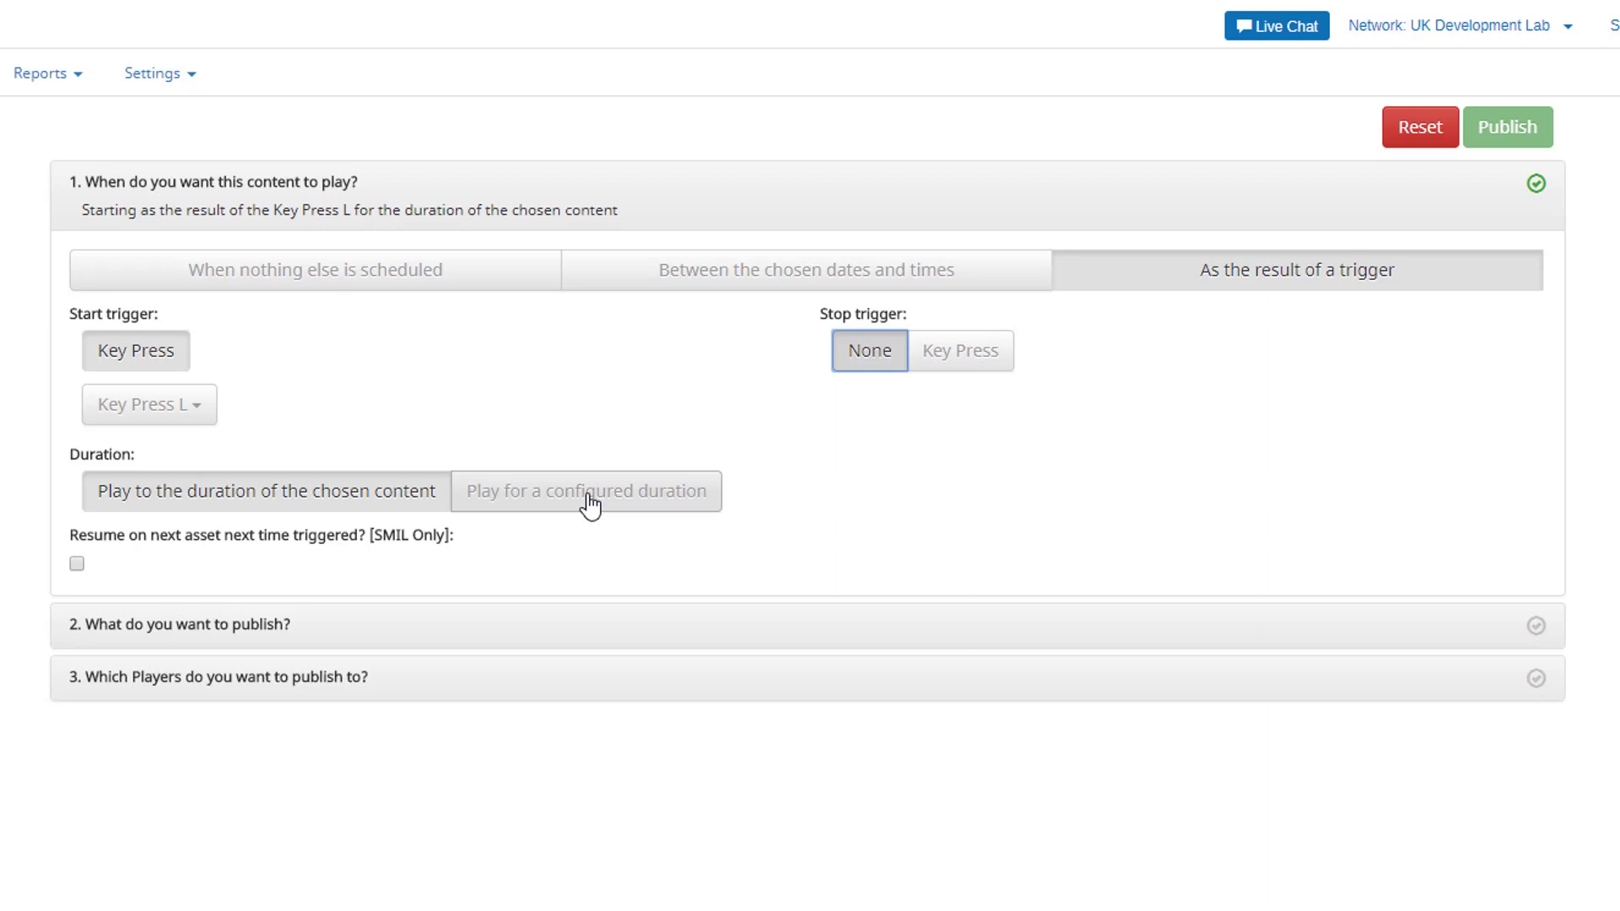
left_click(177, 624)
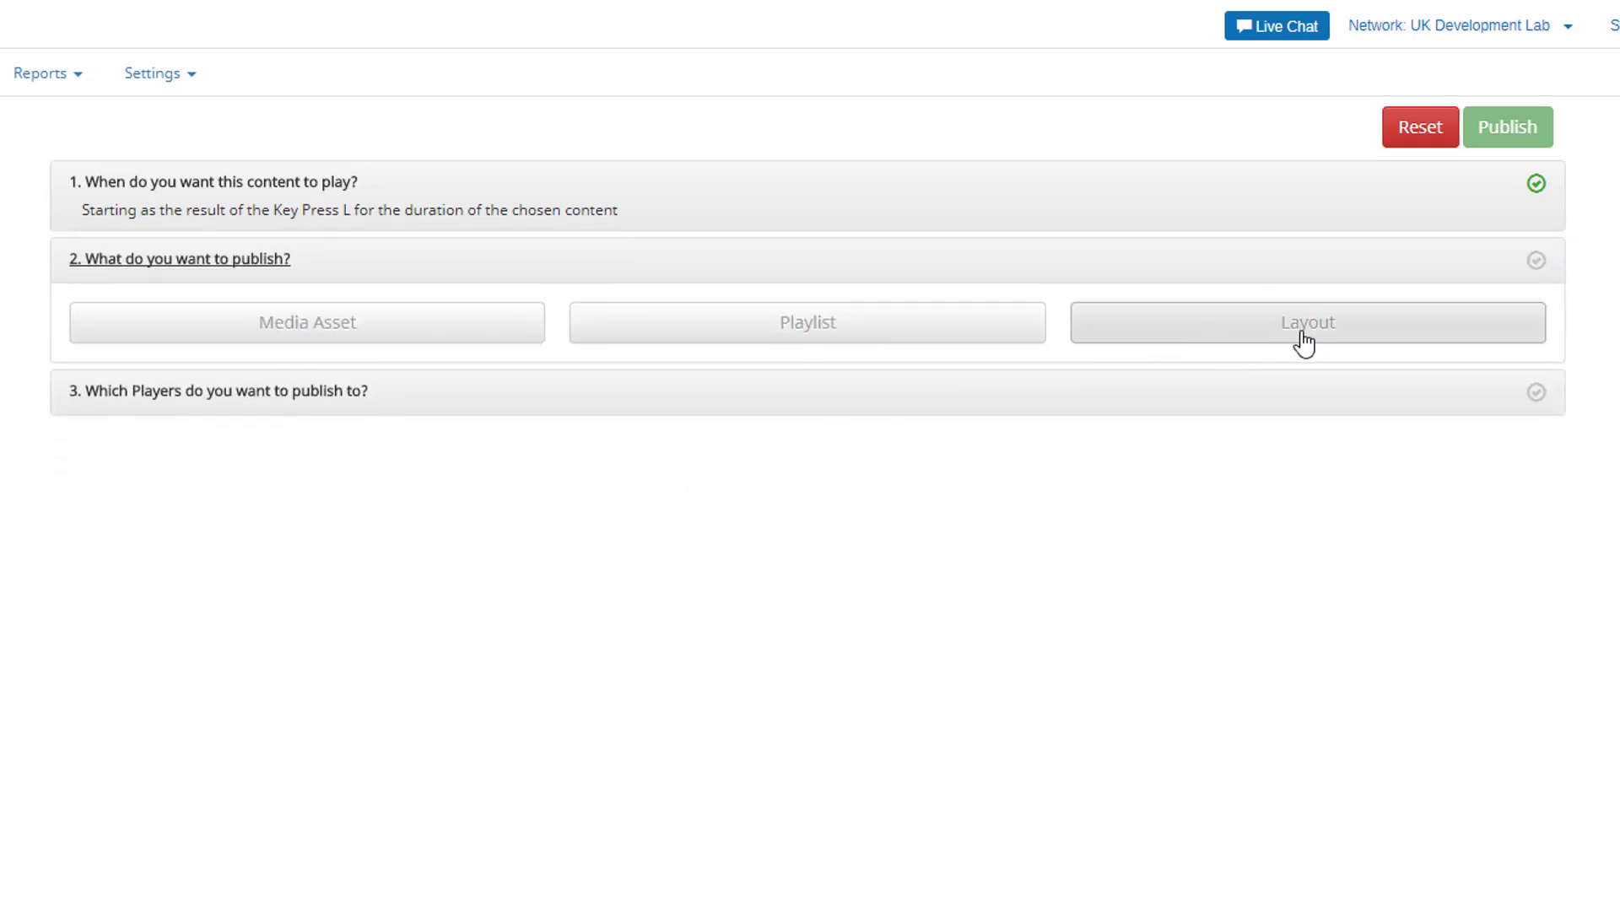
- Choose Layout as content and select Coffee and Cafe Layout from Recently Added
left_click(1306, 322)
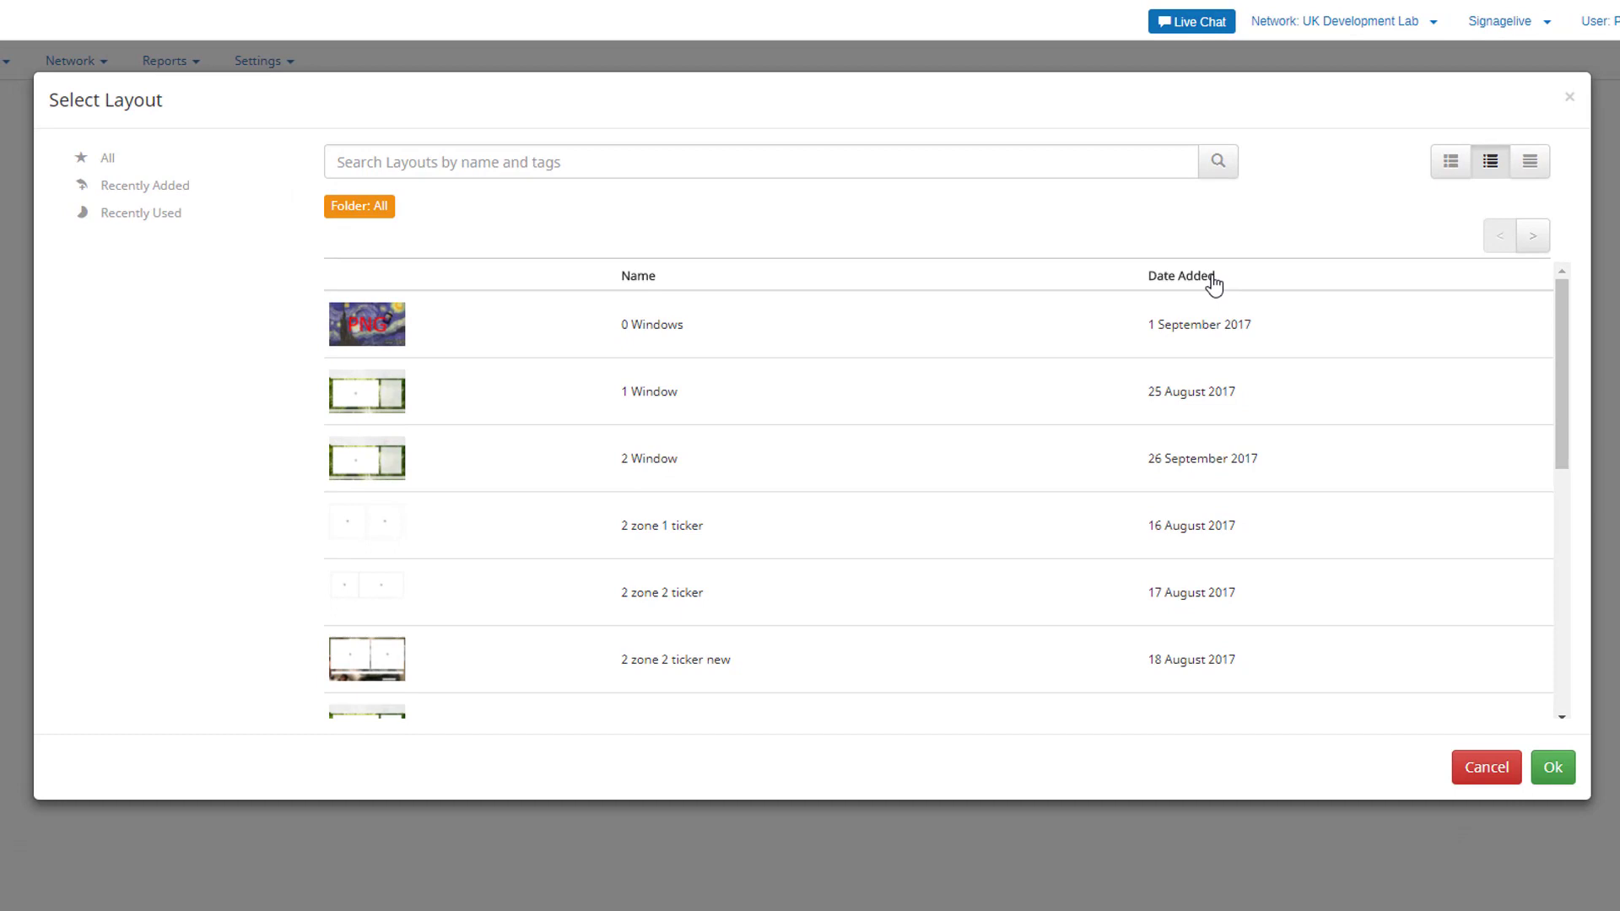
left_click(145, 185)
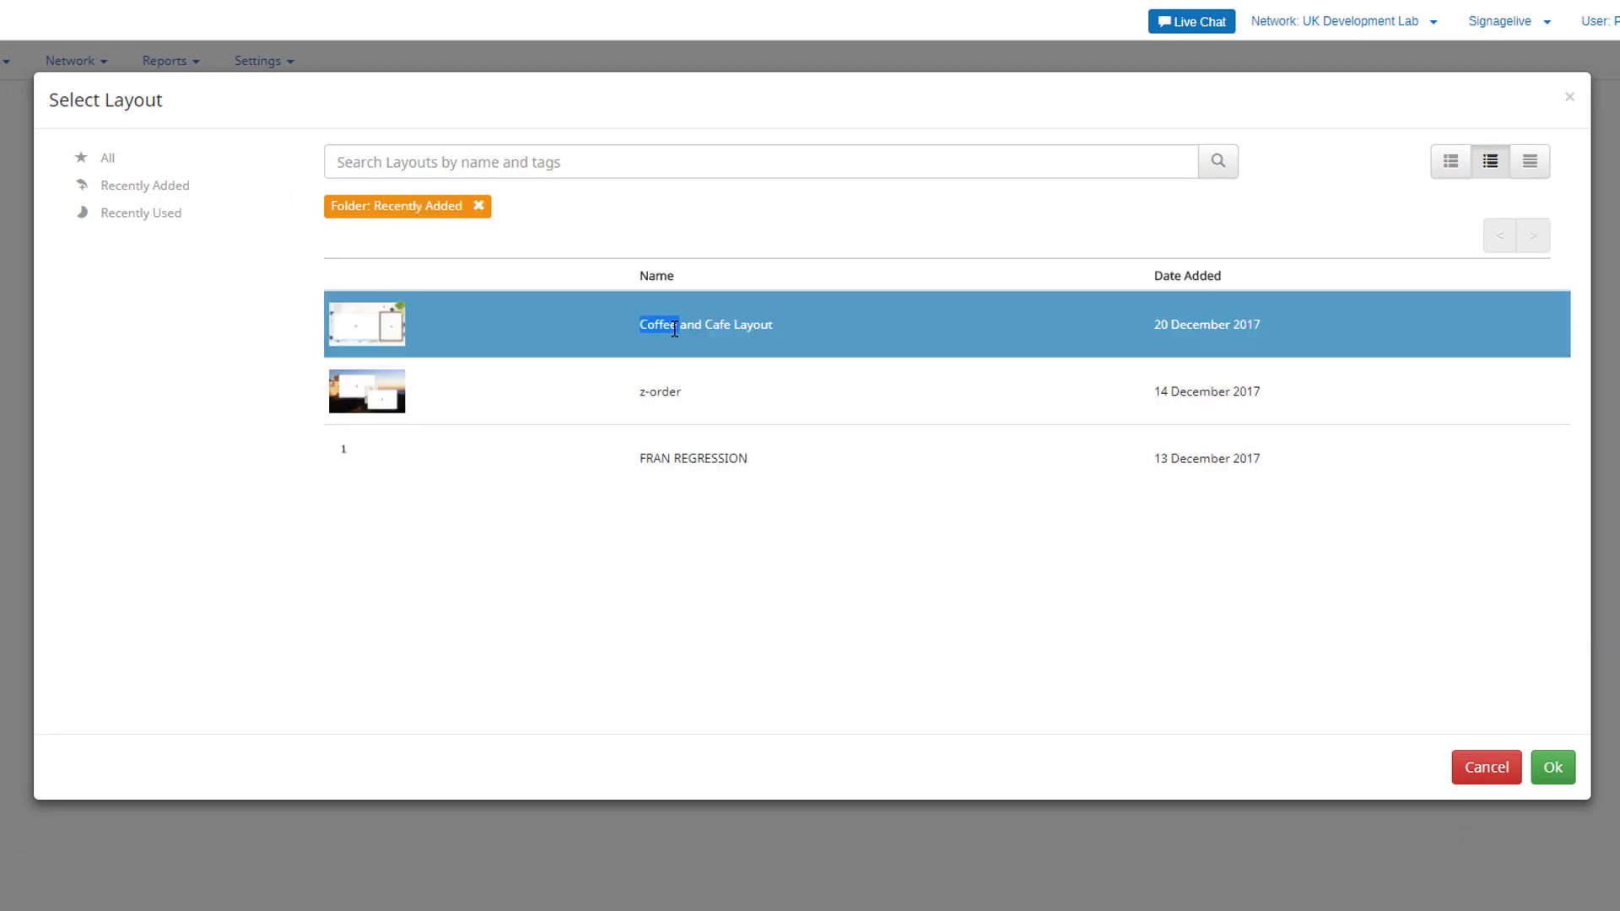
left_click(1551, 766)
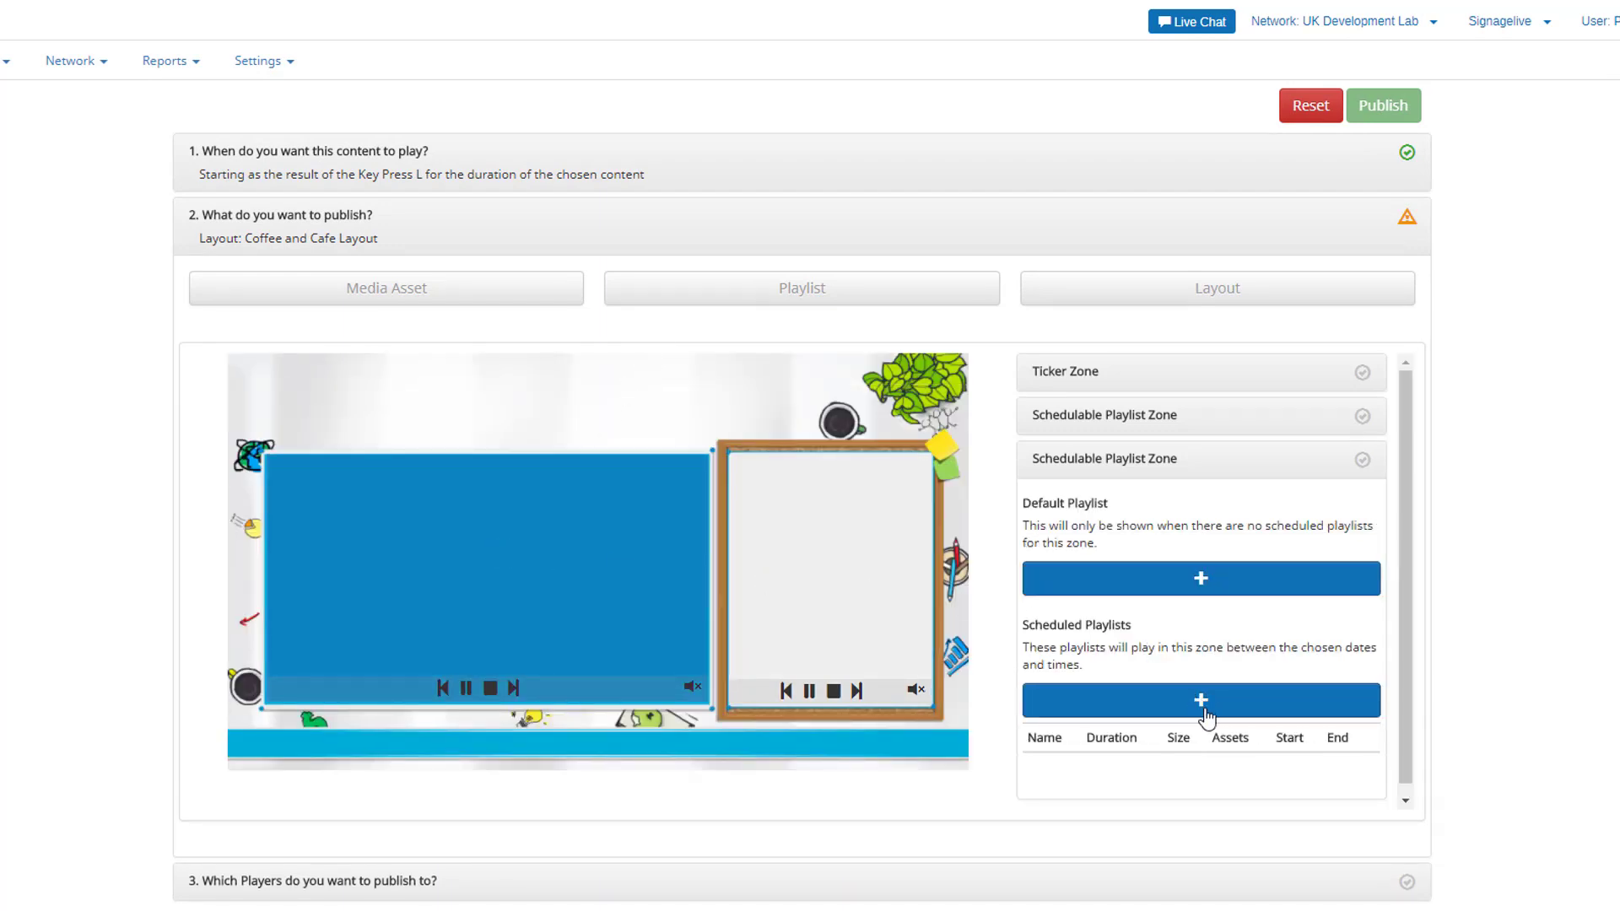
- Assign Cafe landscape PL and Coffee portrait PL to the zones, ending 31 December 2017
left_click(1200, 700)
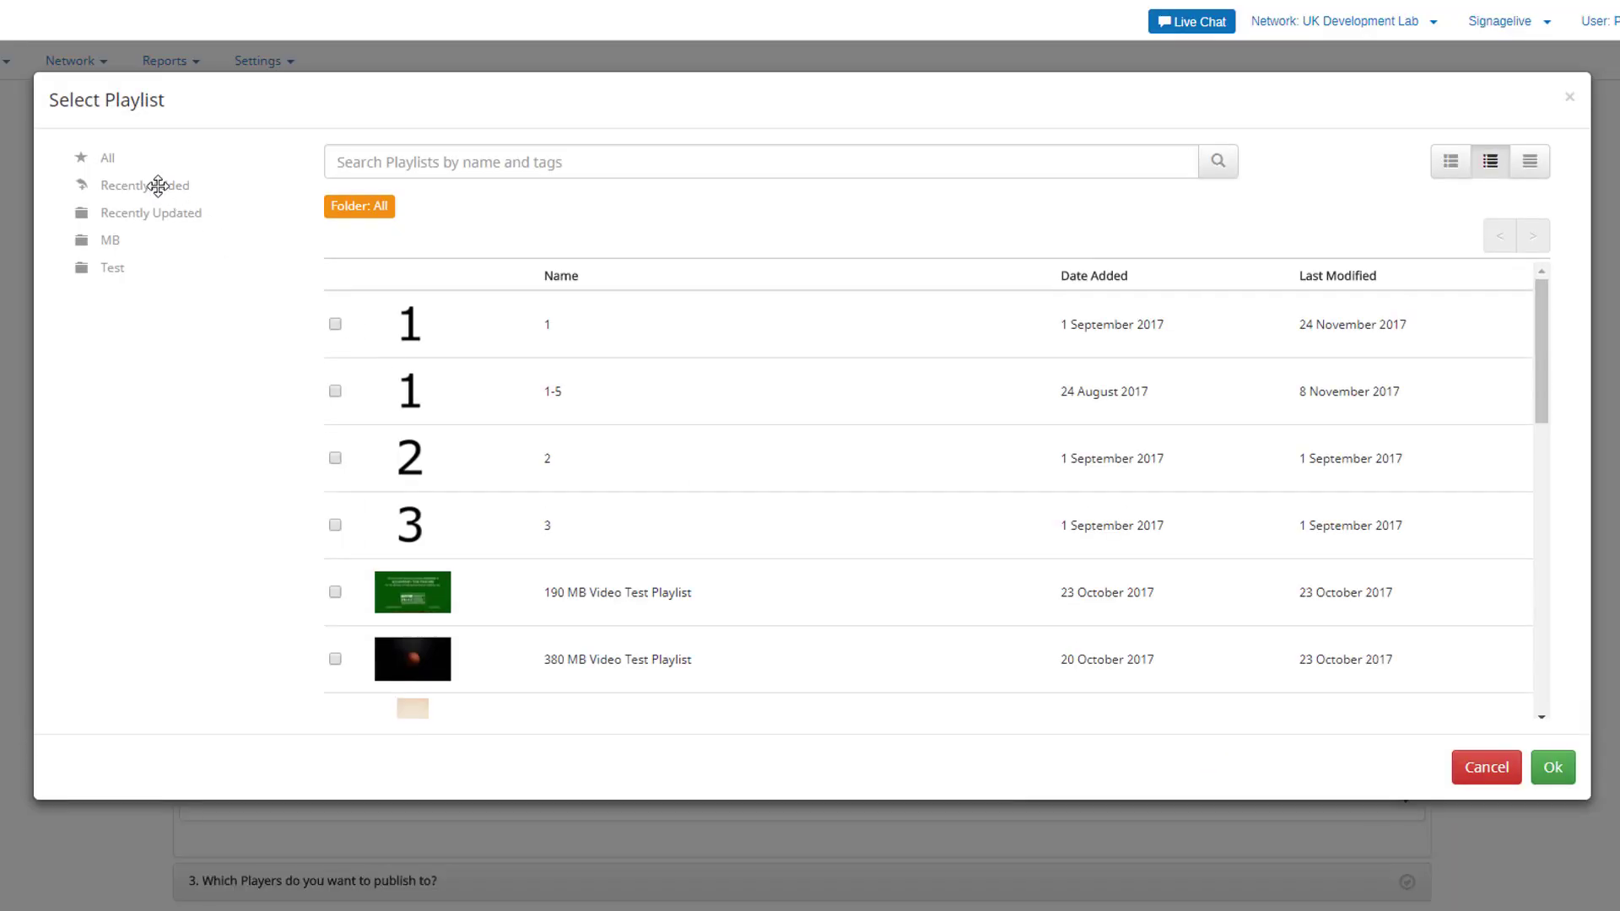
left_click(146, 185)
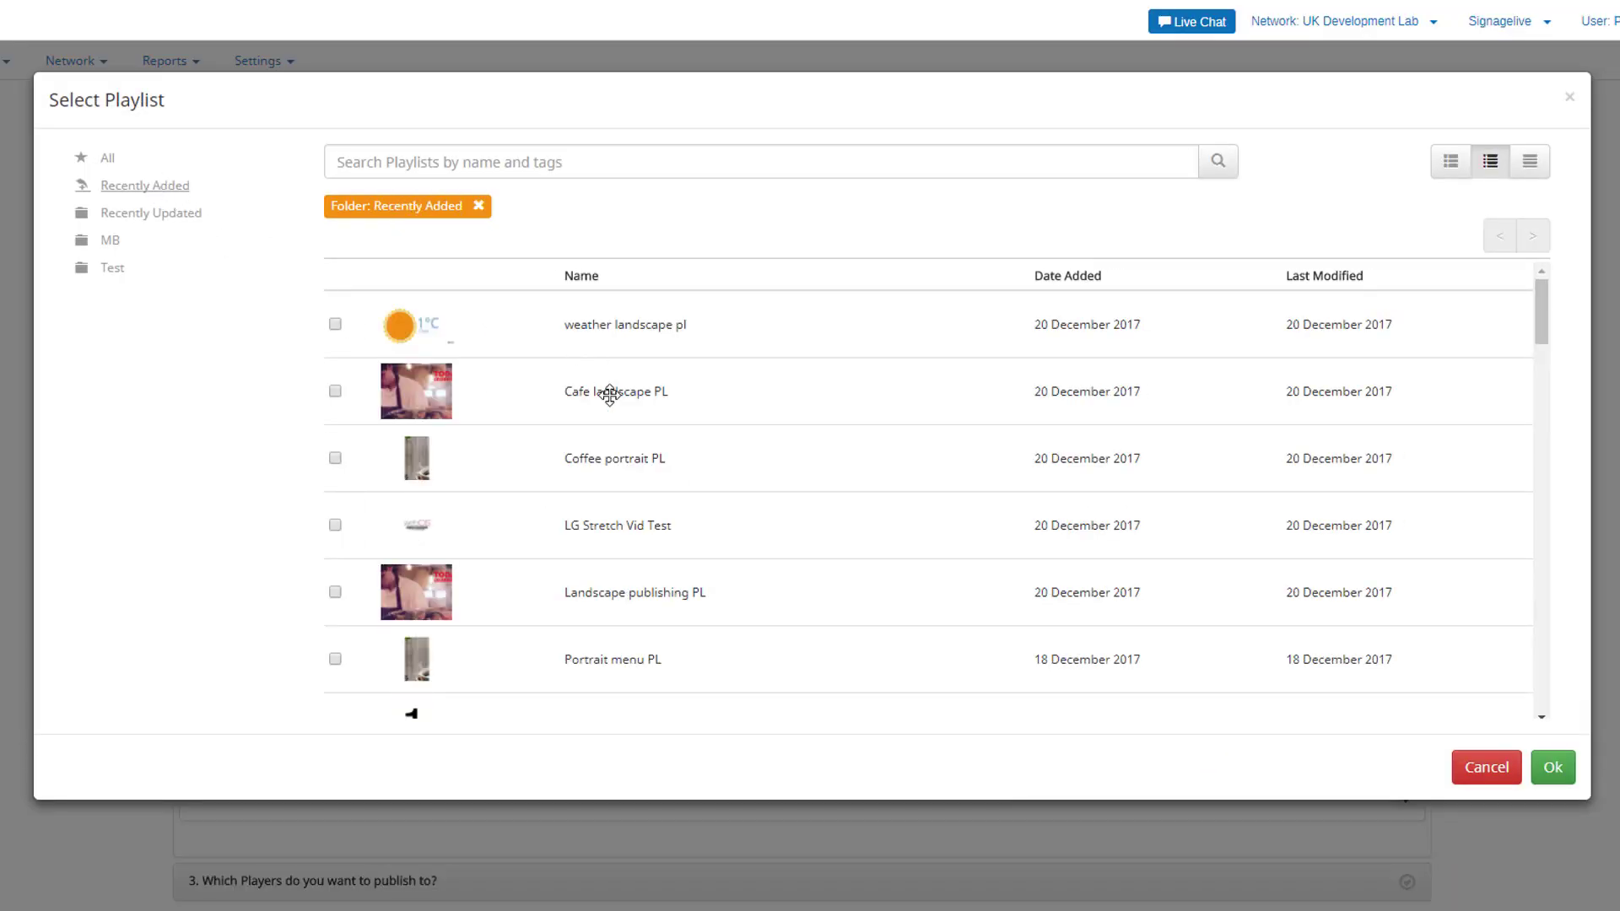
left_click(1486, 766)
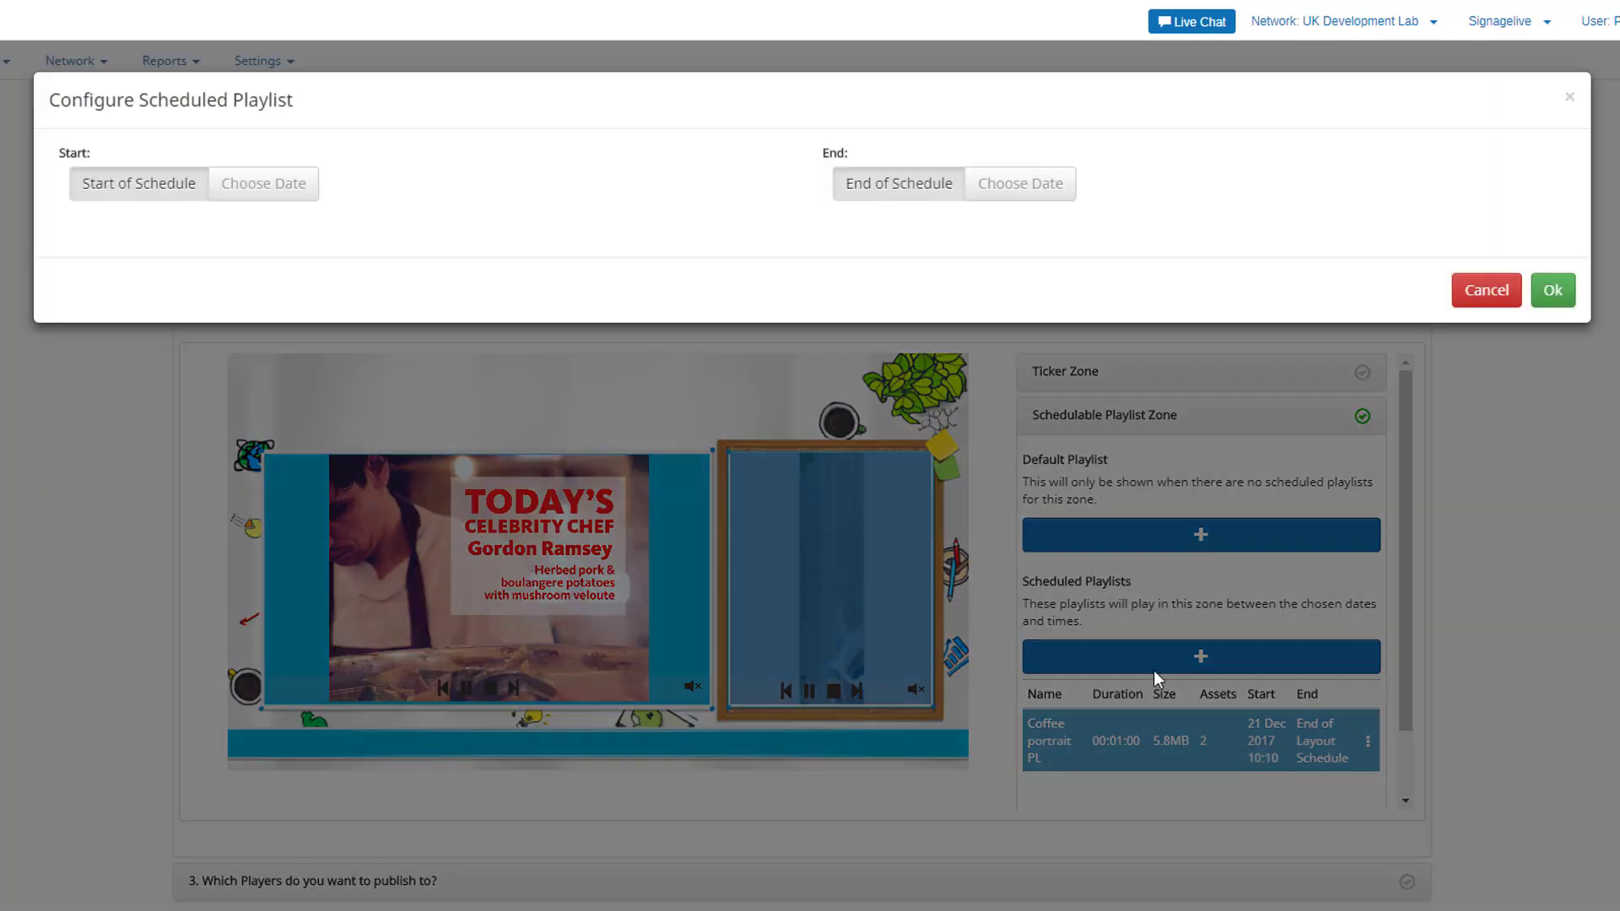
left_click(1020, 183)
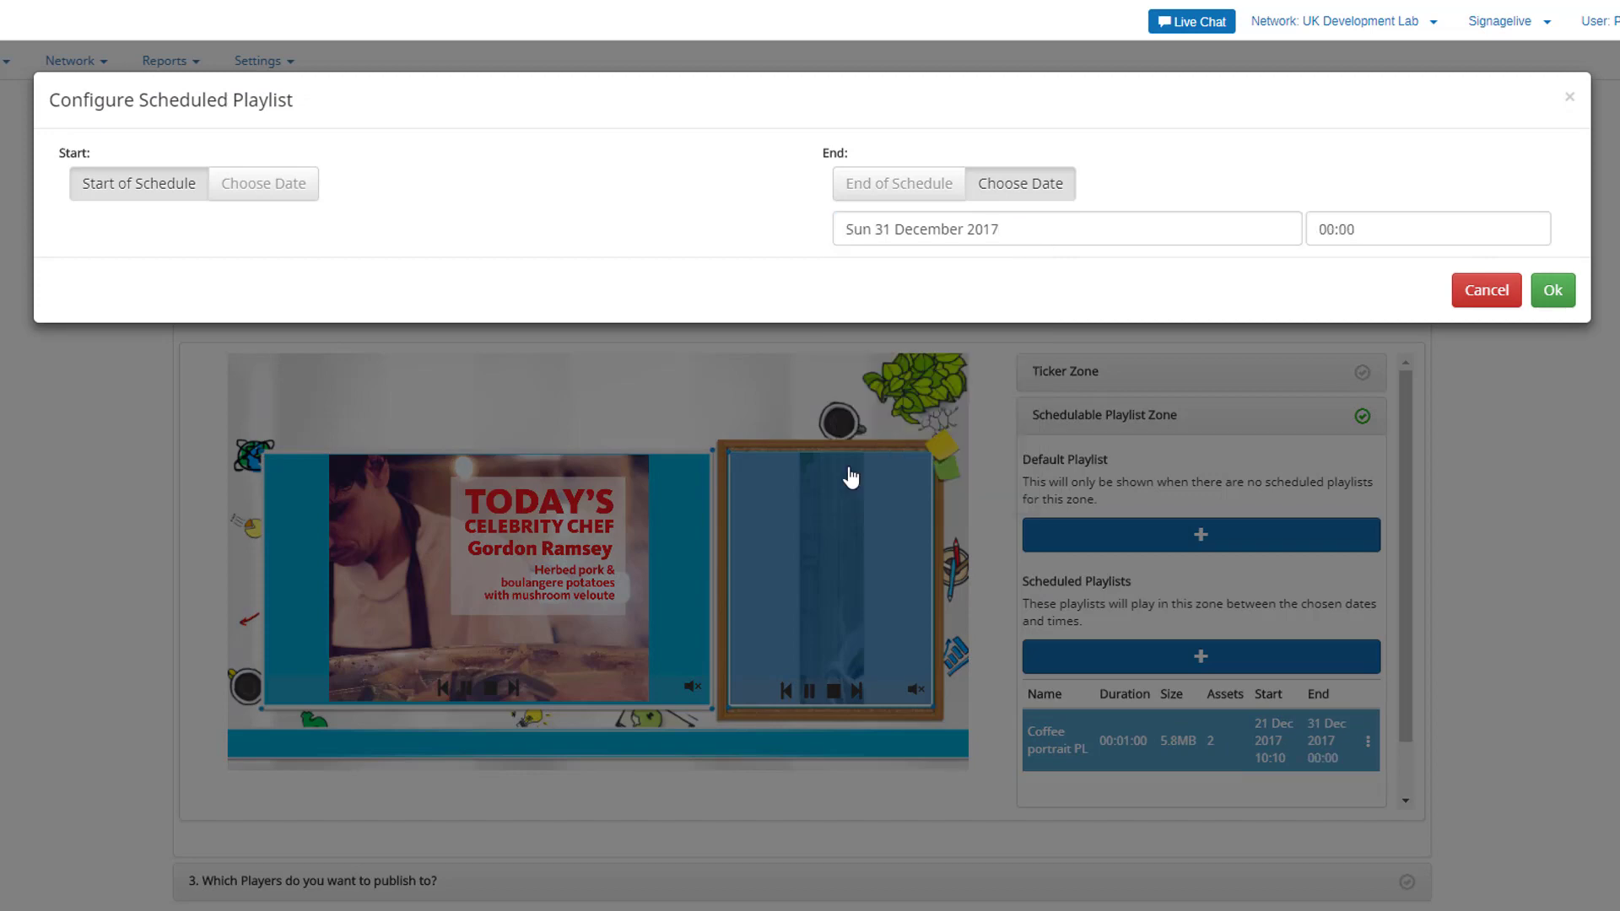
left_click(1551, 290)
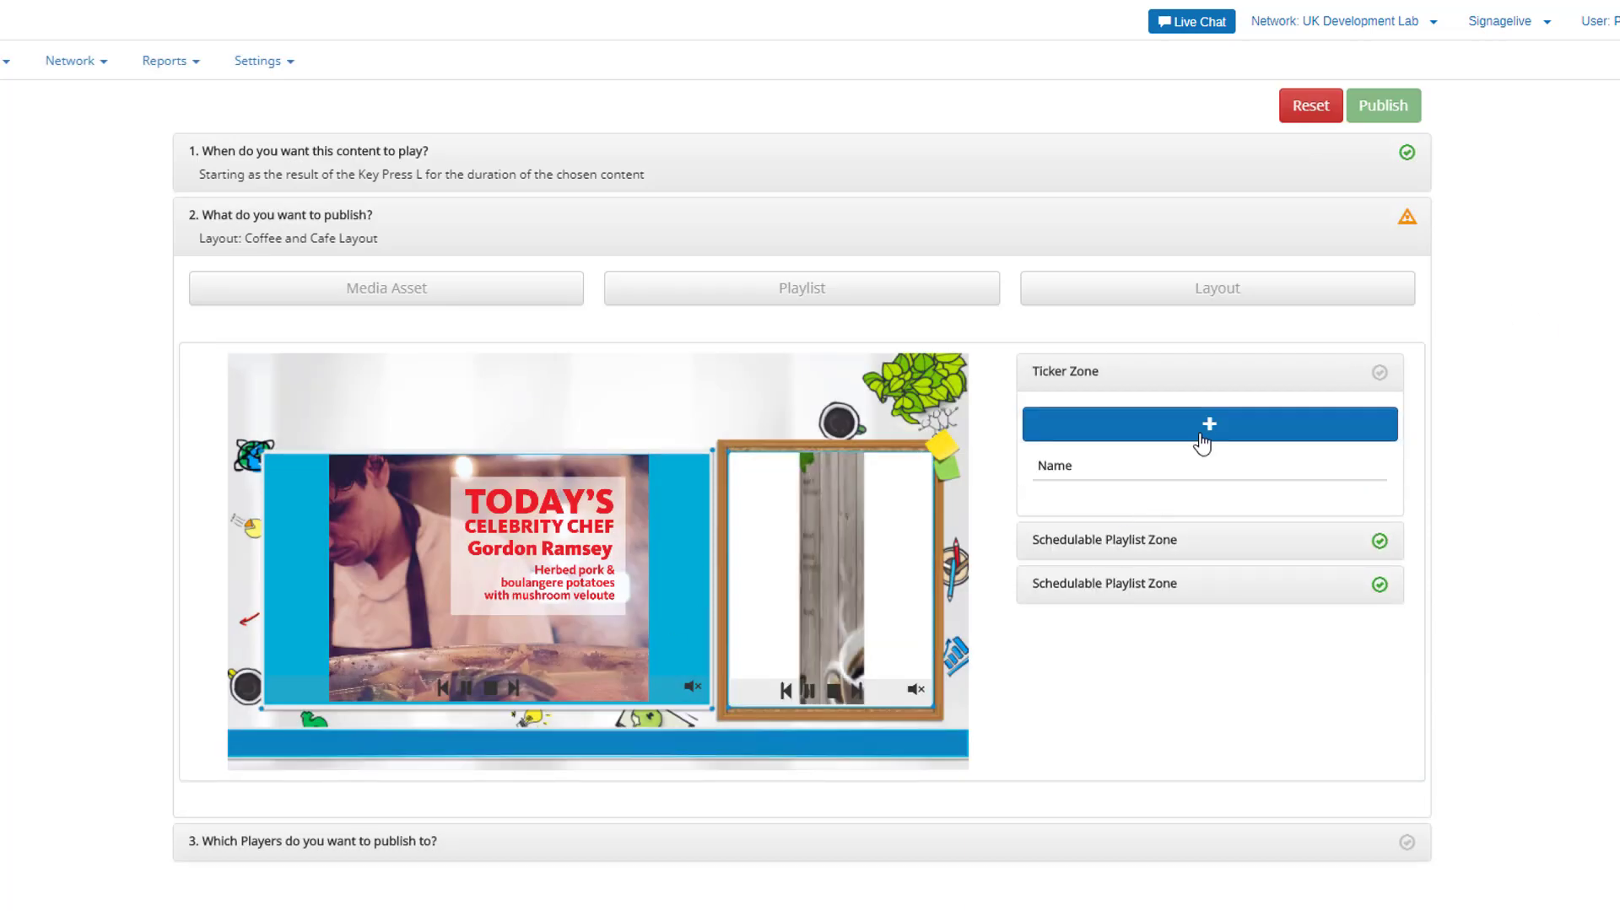
- Add a recently added RSS news feed to the layout's Ticker Zone
left_click(1208, 424)
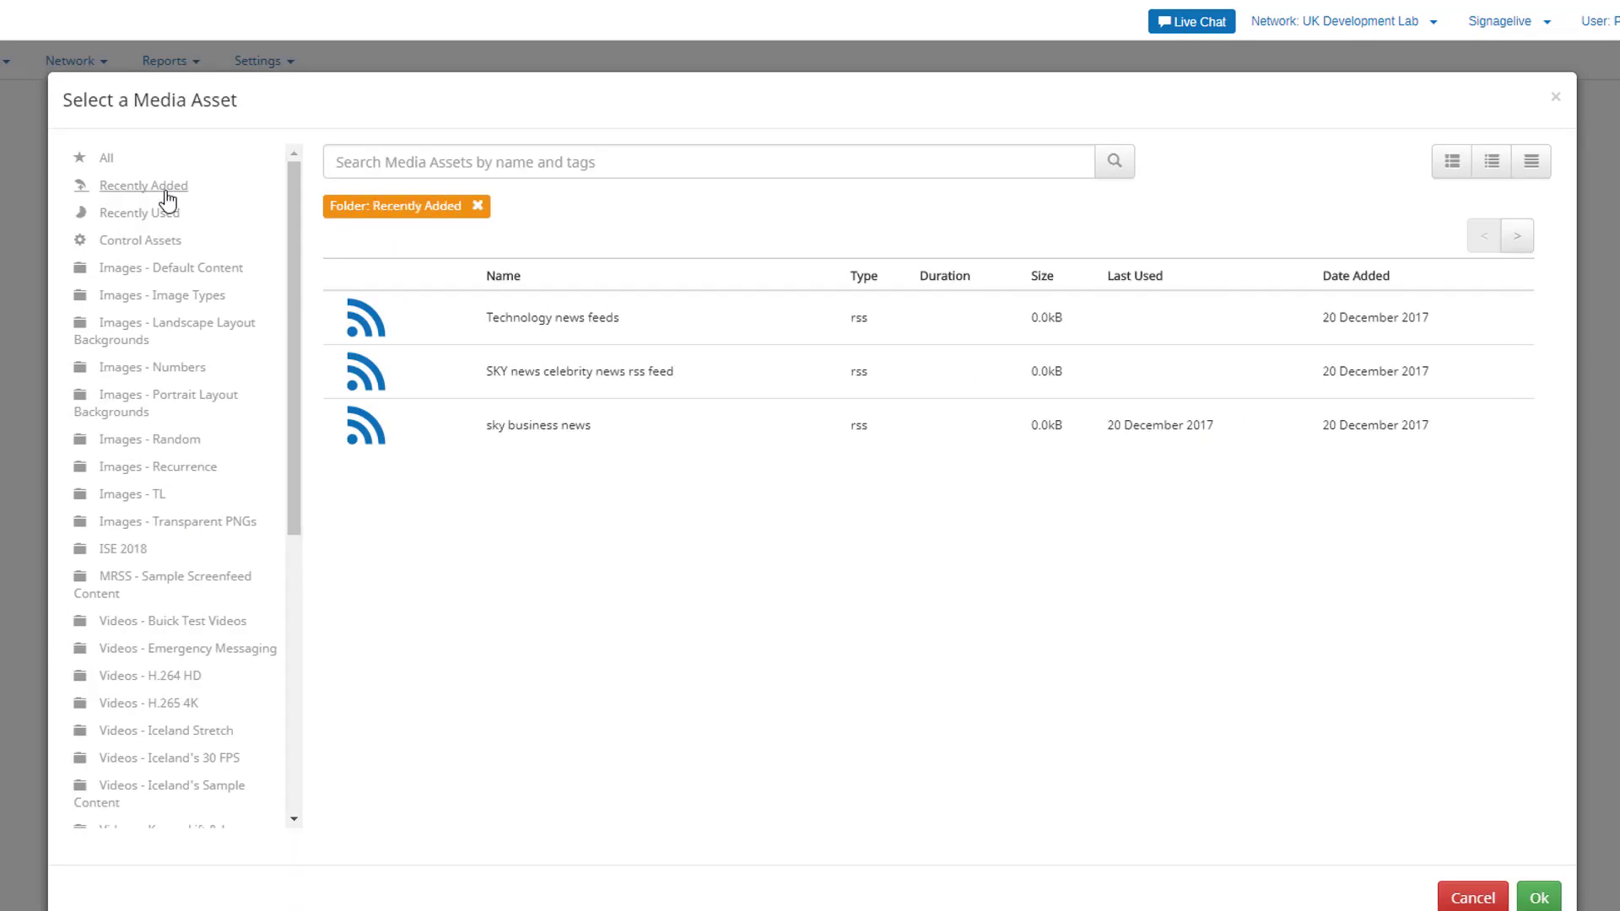
left_click(1536, 897)
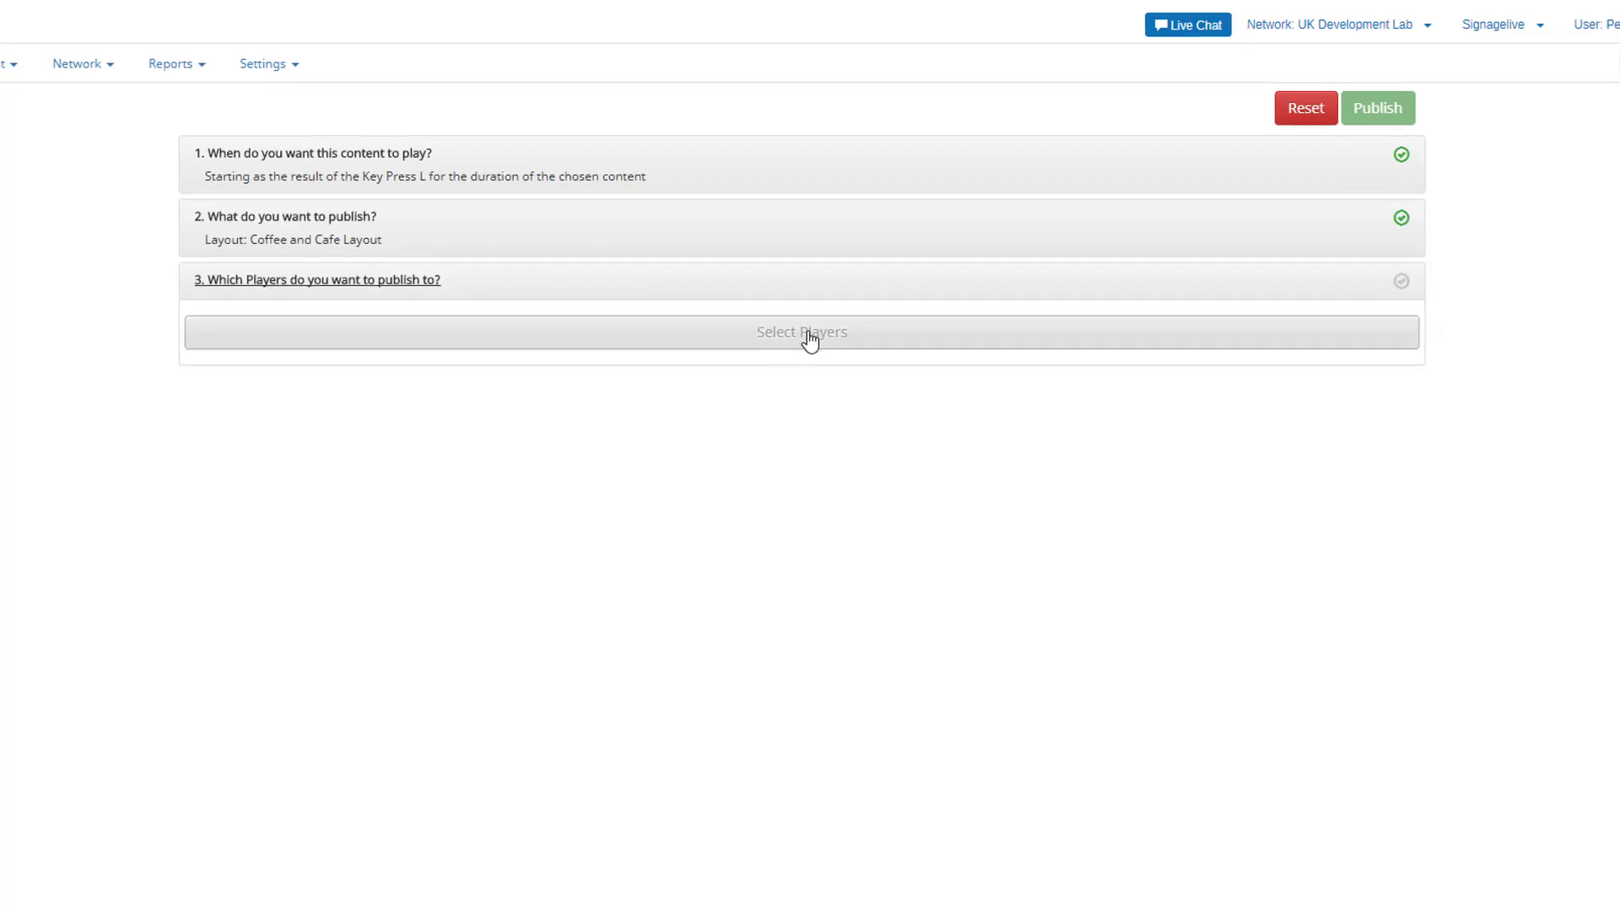
- Search 'pc office', select the UK Development Lab PC Office player and confirm it as the target
left_click(800, 333)
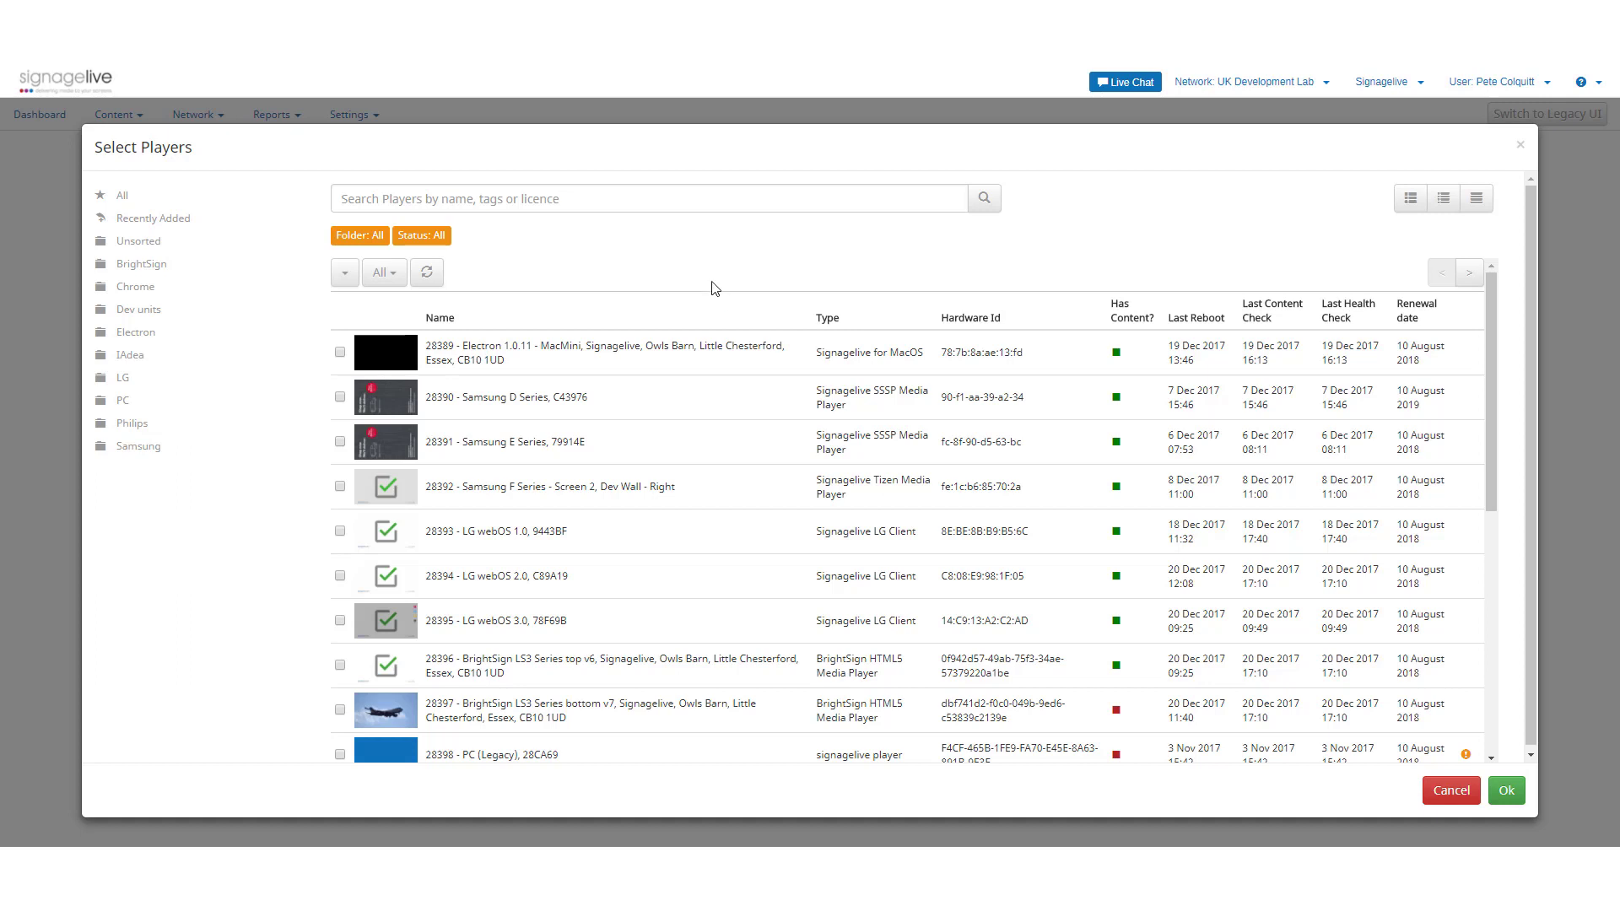
type("pc office")
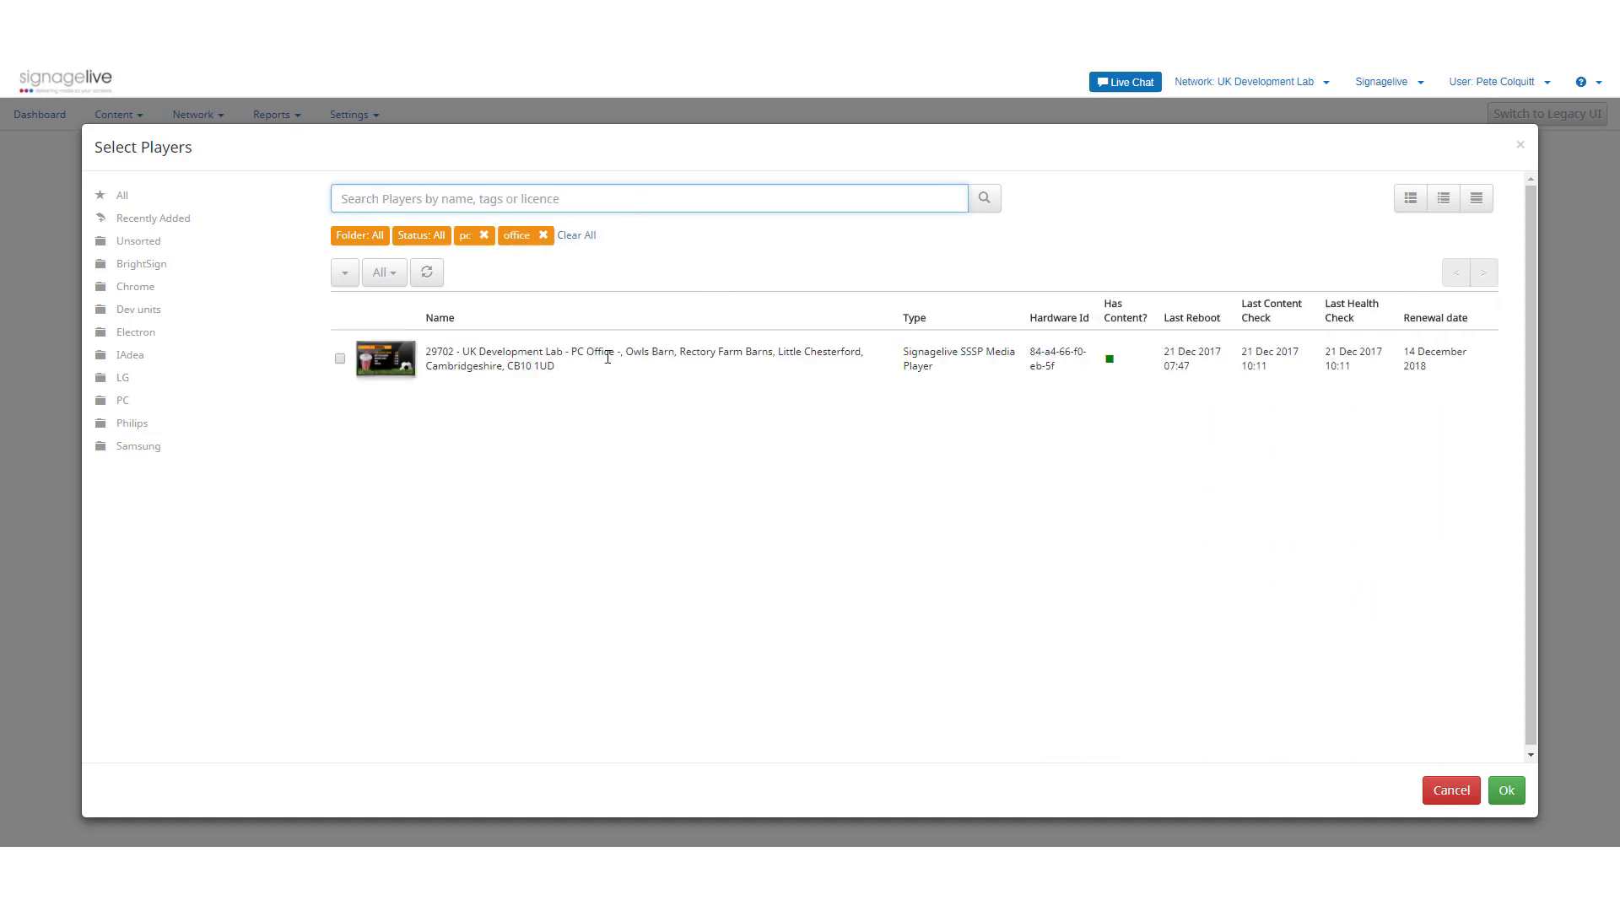
left_click(339, 358)
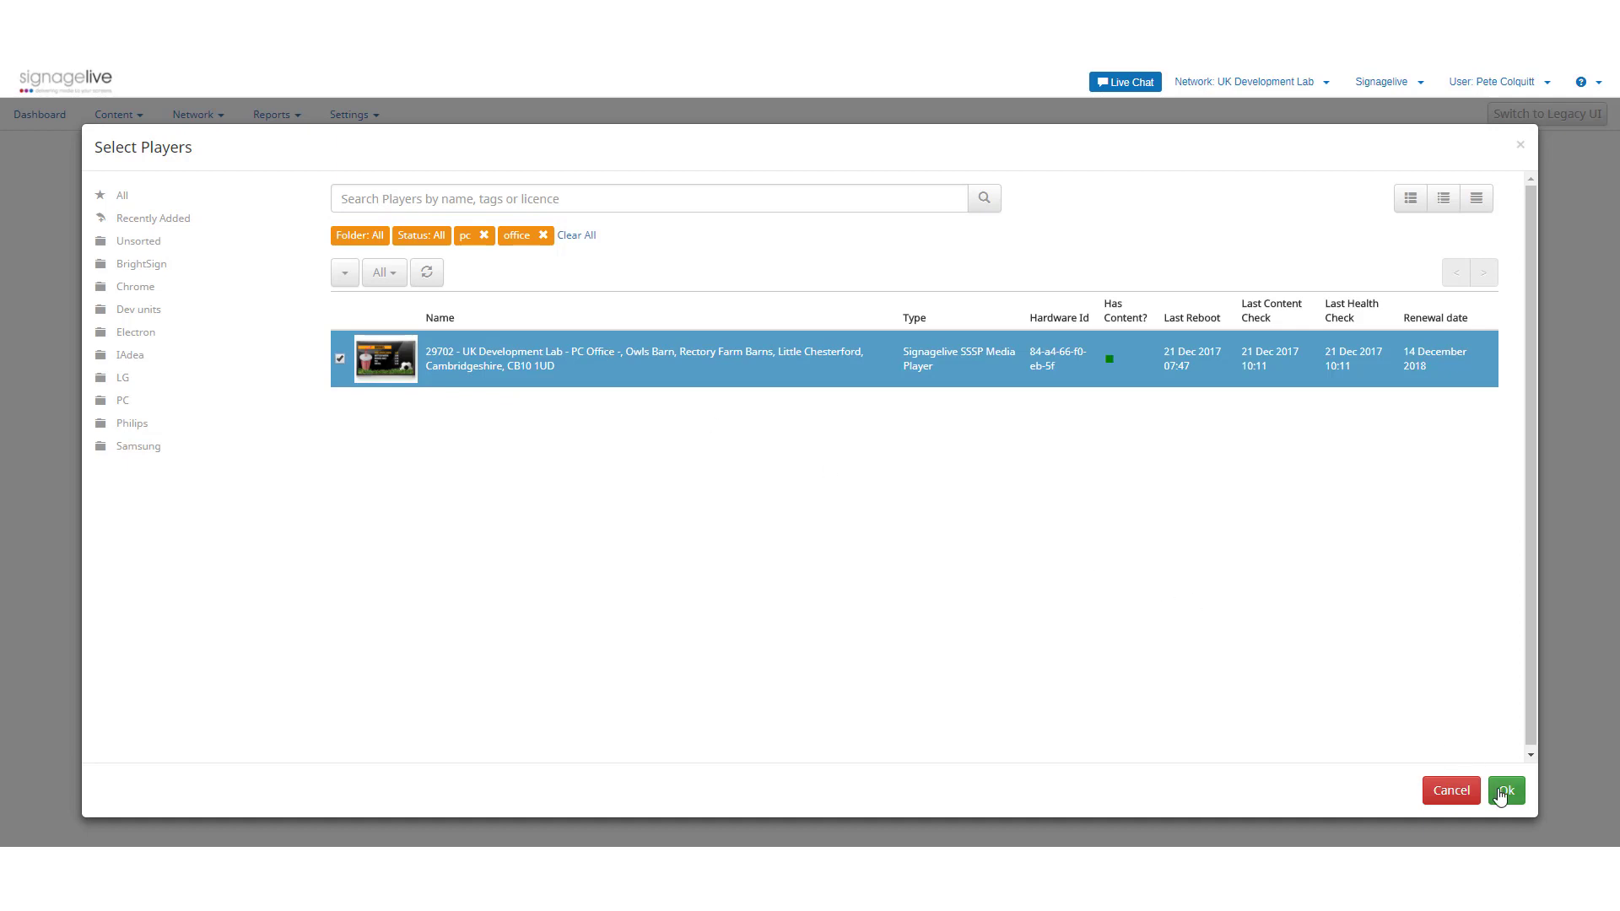
left_click(1503, 790)
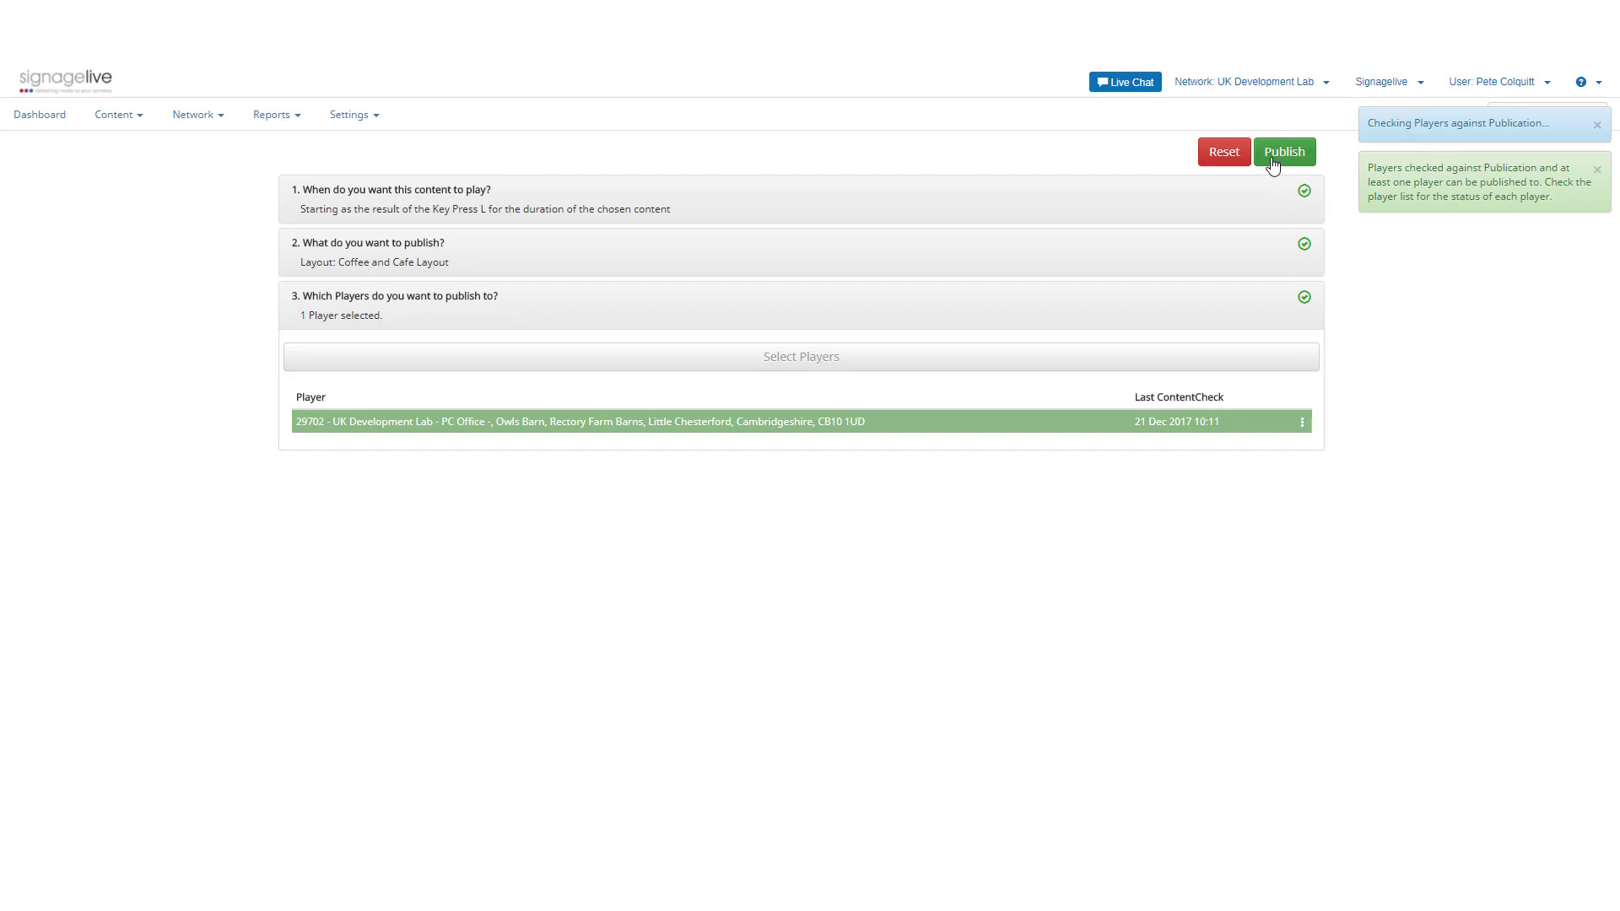
left_click(1285, 151)
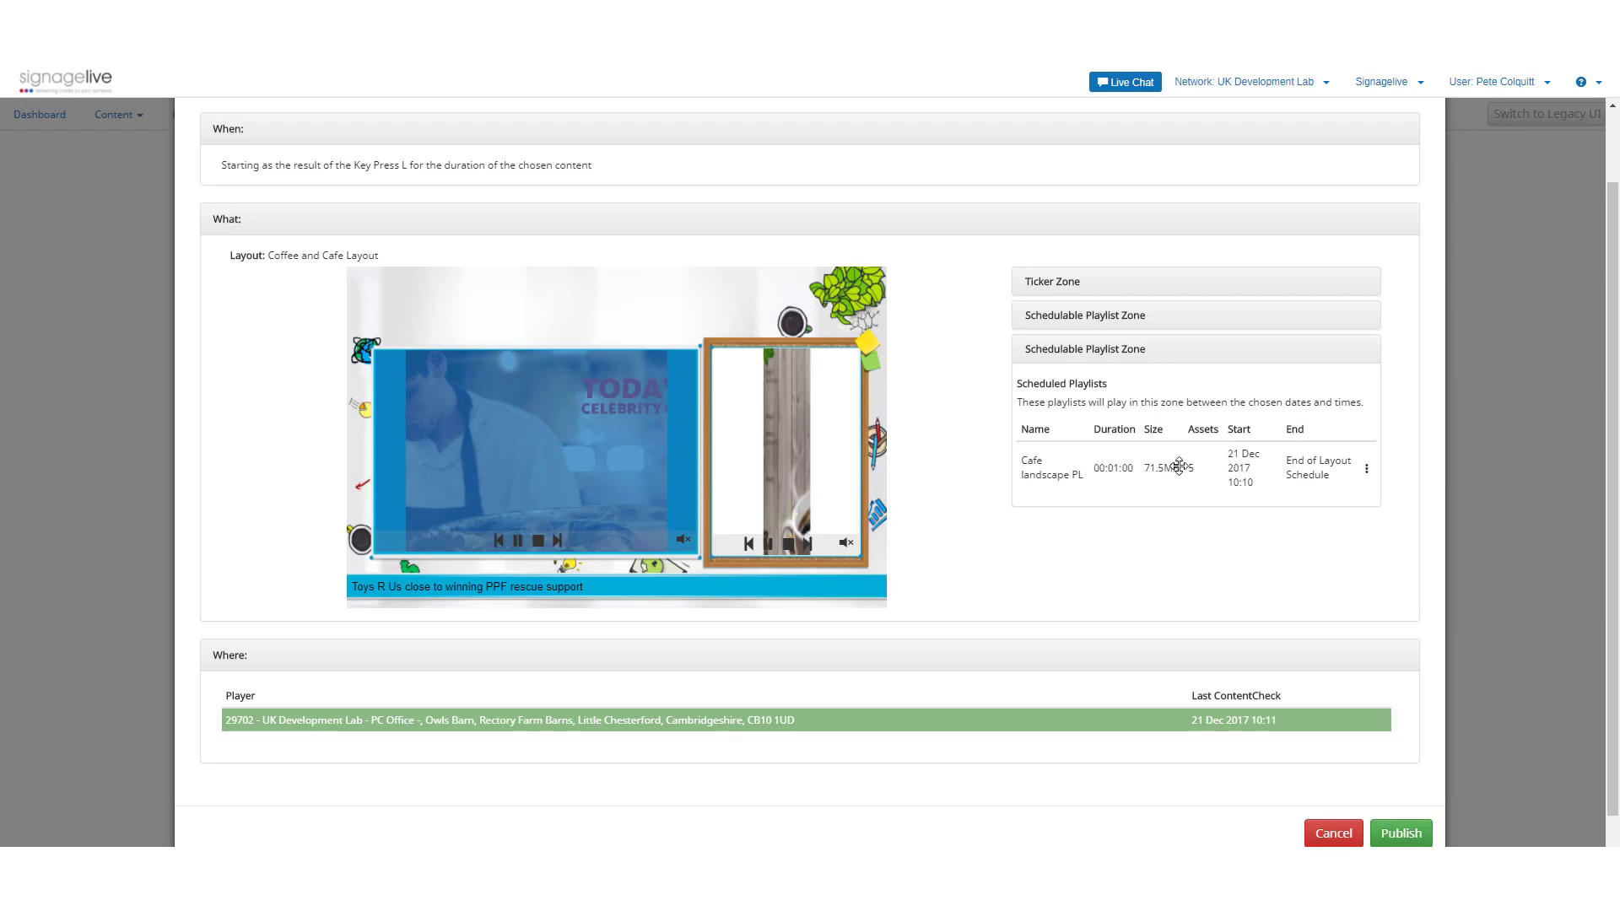
- Confirm Publish in the summary dialog, sending the layout to the PC Office player successfully
scroll("down", 3)
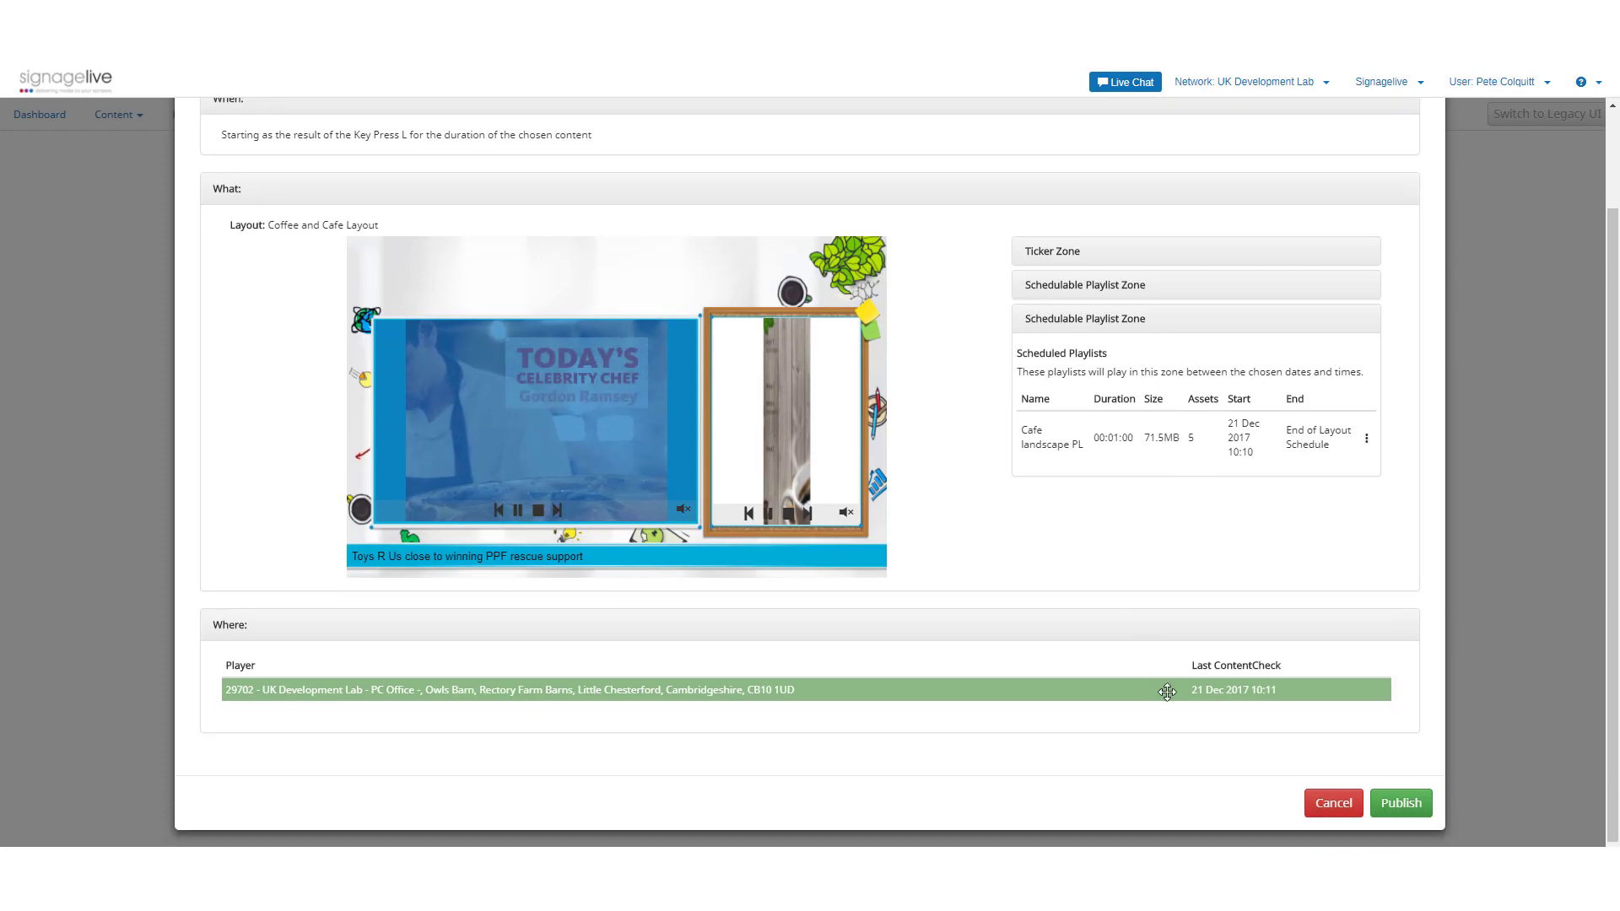
left_click(1401, 804)
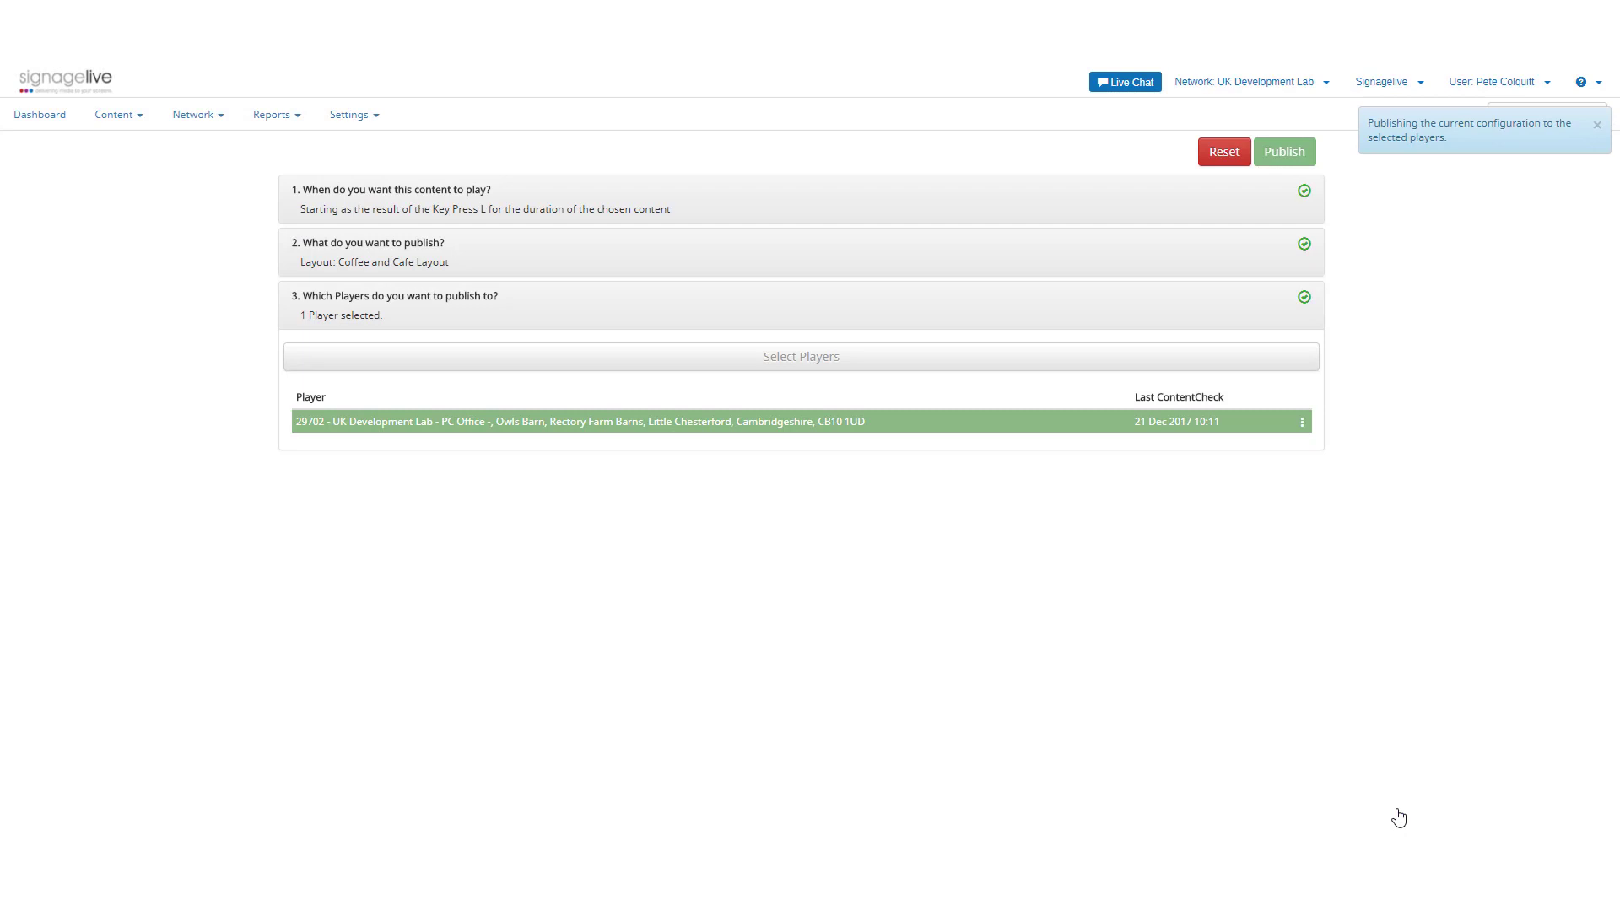
left_click(1284, 152)
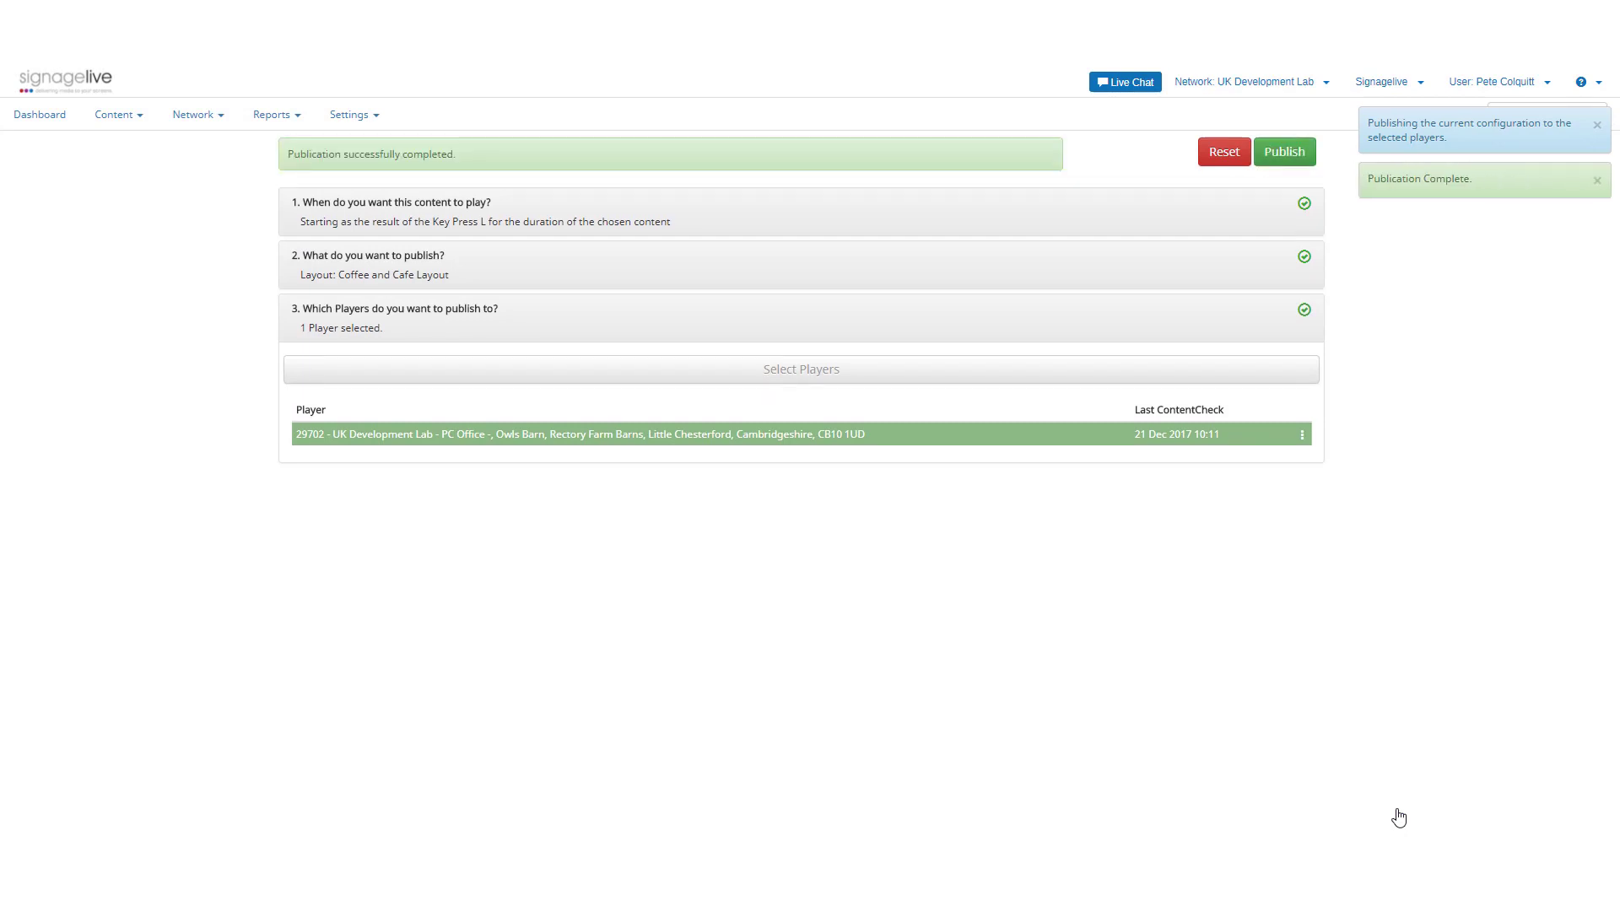